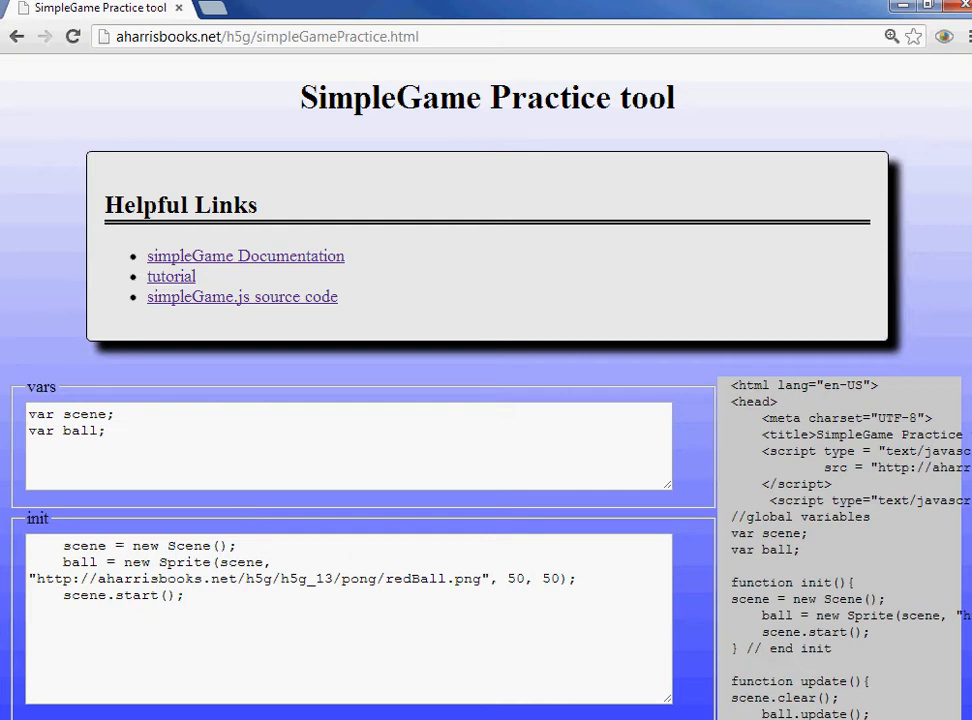
pyautogui.moveTo(40, 370)
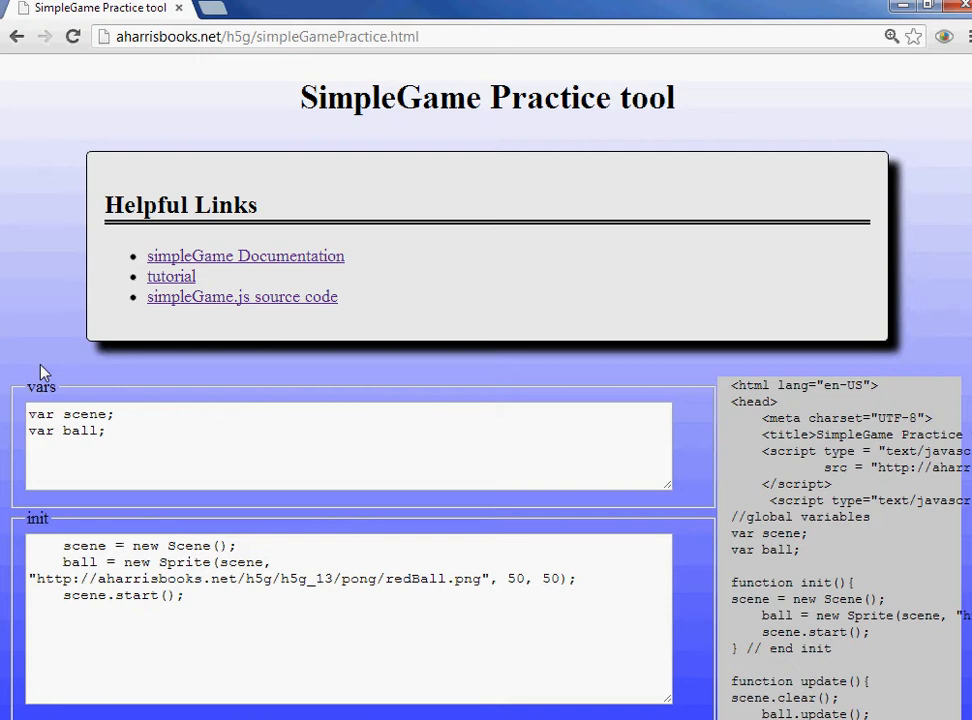
# Load the bouncing red ball example sketch into the practice tool.
pyautogui.scroll(-3)
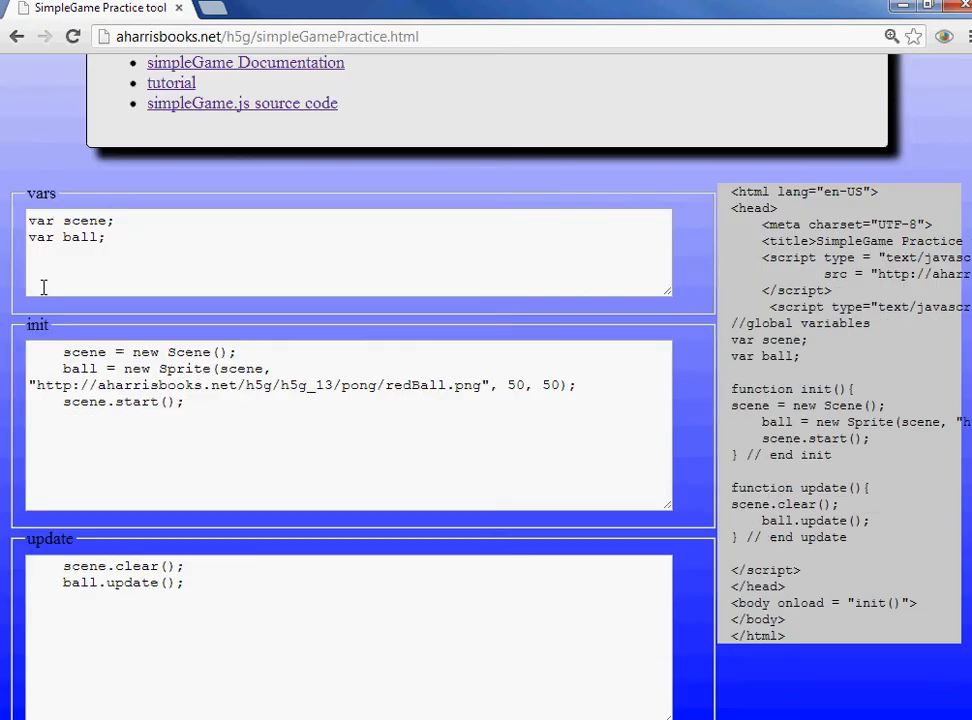
pyautogui.scroll(3)
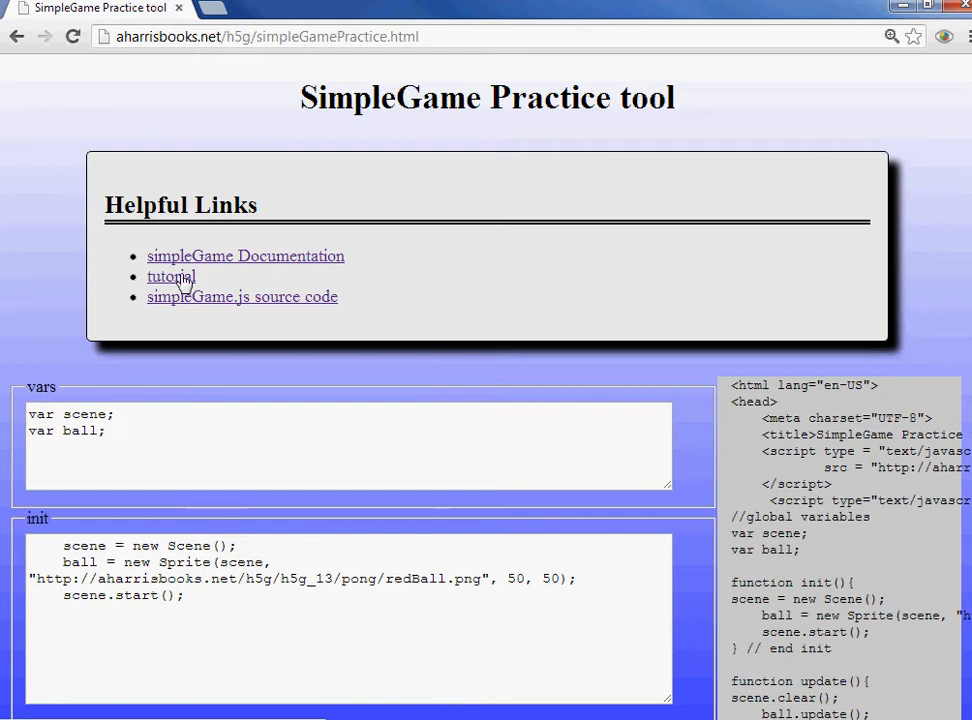
pyautogui.scroll(-3)
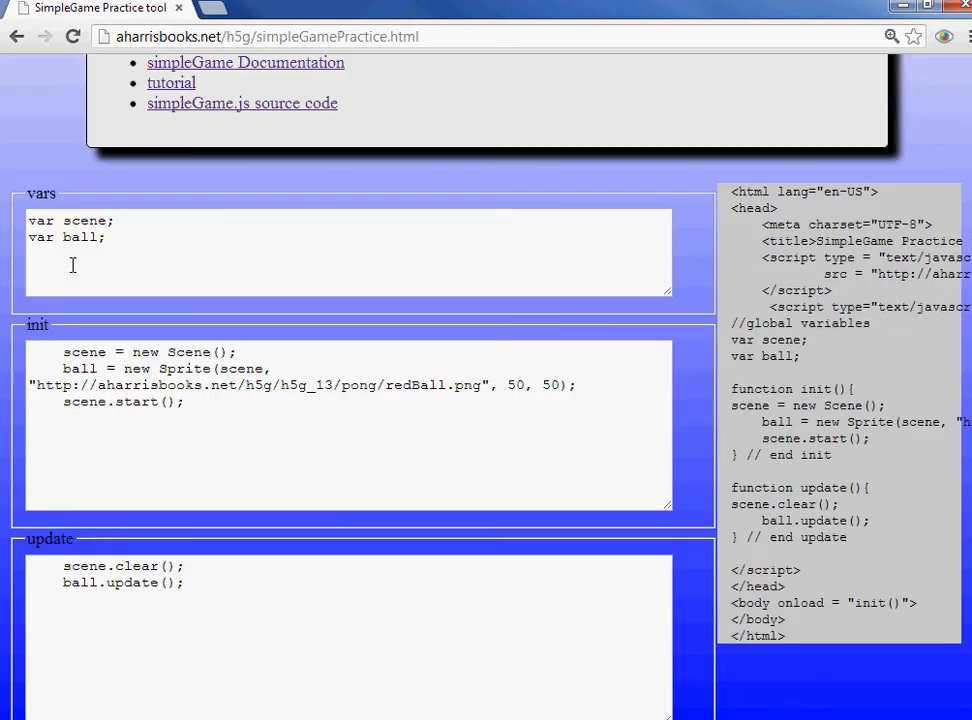
pyautogui.scroll(-3)
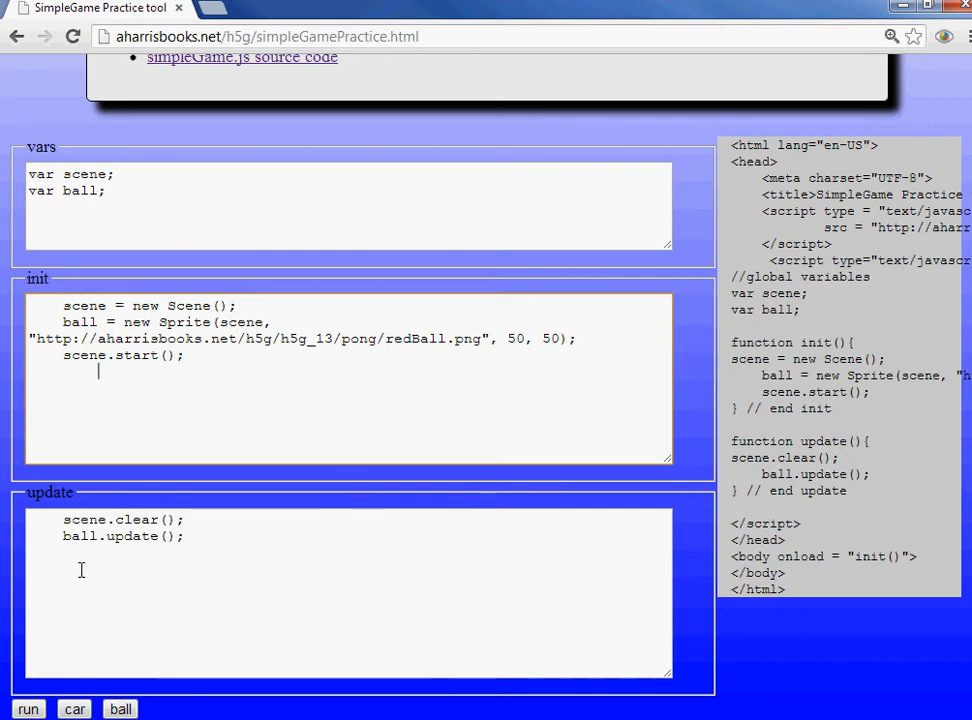
pyautogui.moveTo(32, 524)
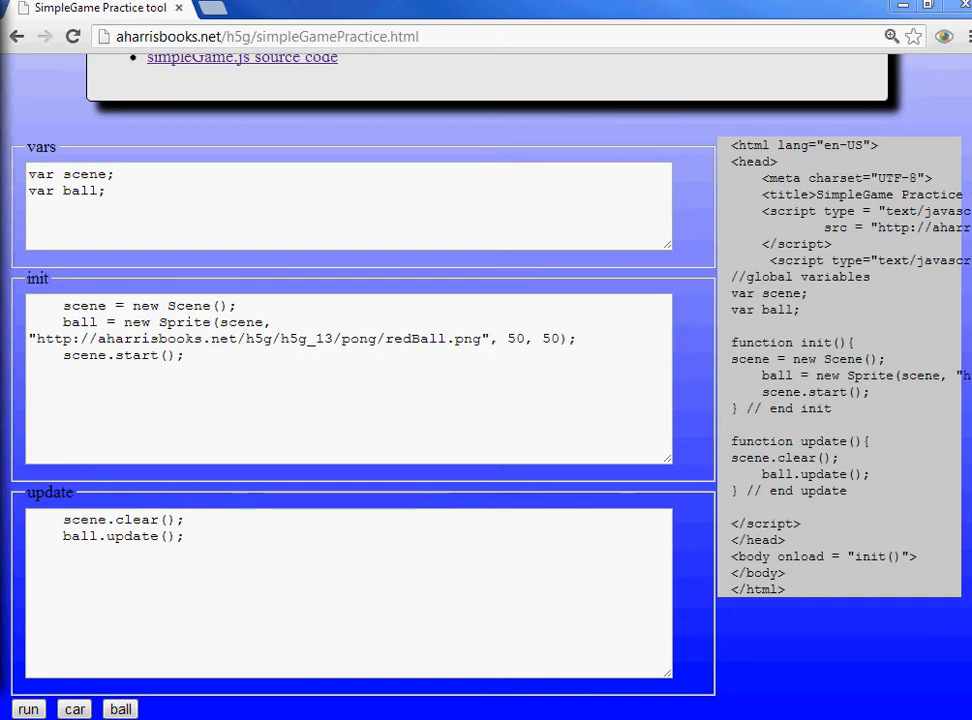
pyautogui.click(30, 710)
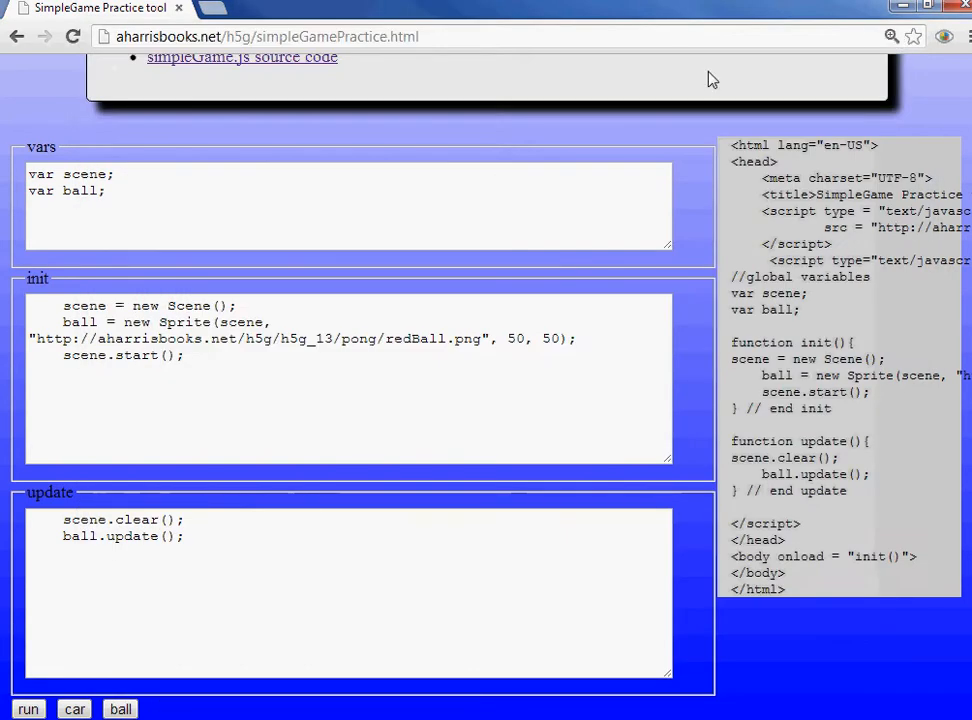
pyautogui.moveTo(72, 148)
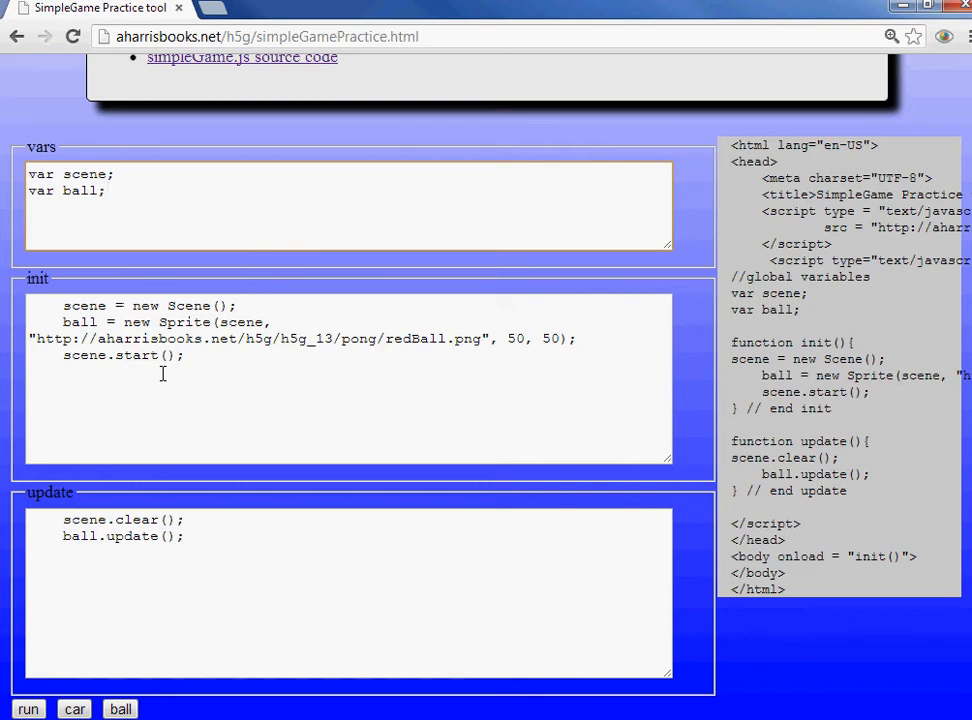
pyautogui.moveTo(178, 344)
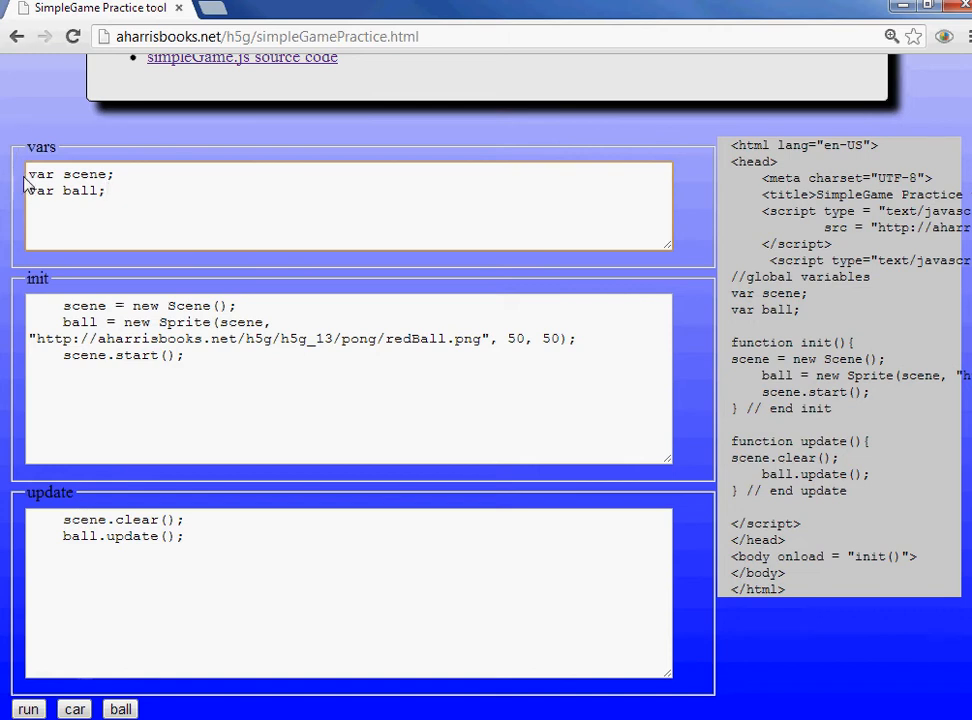
# Highlight the scene and ball variables and the statements creating the scene and redBall.png sprite.
pyautogui.doubleClick(88, 174)
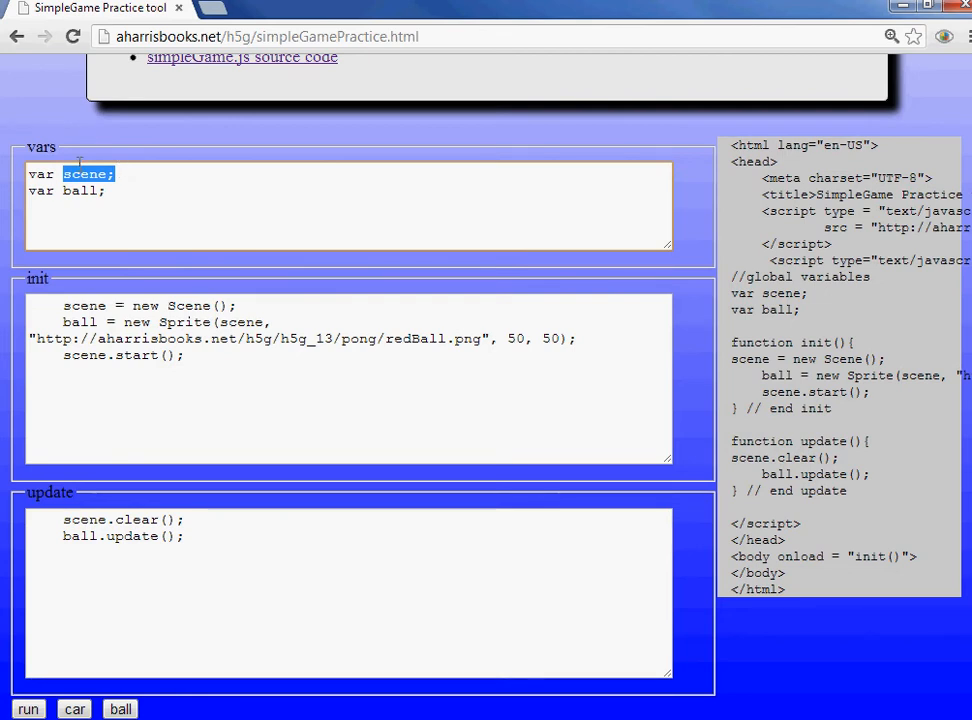
pyautogui.doubleClick(80, 190)
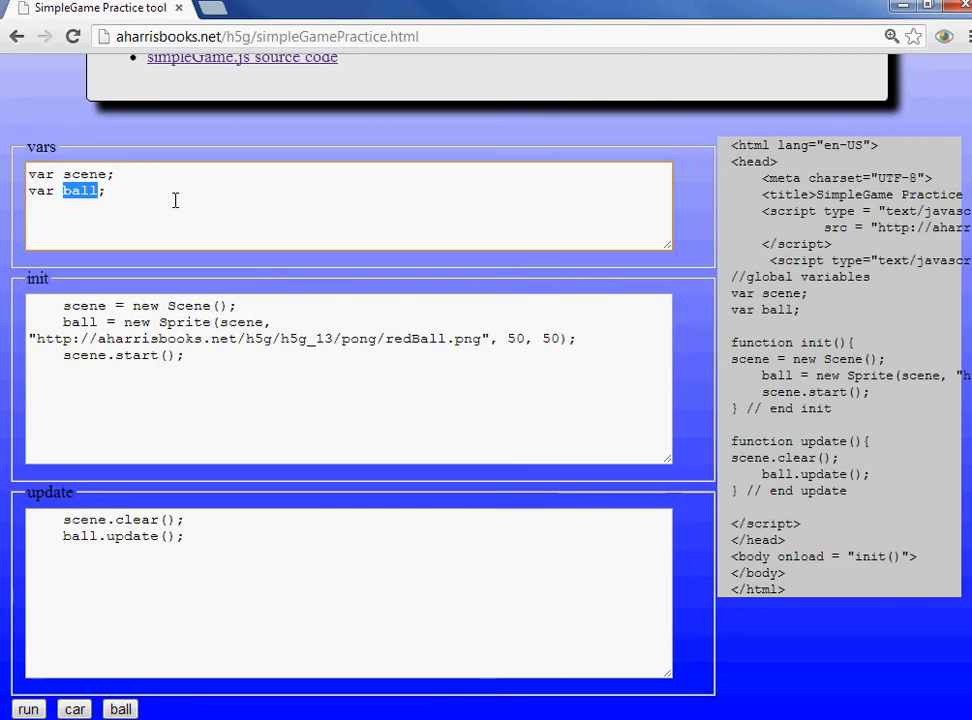
pyautogui.moveTo(120, 156)
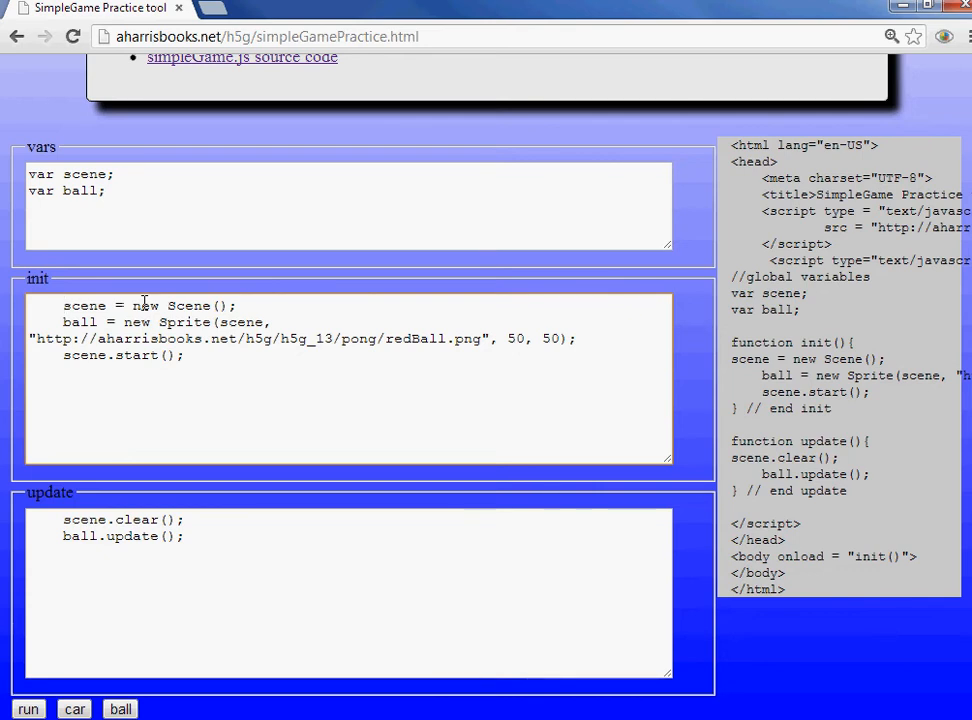
pyautogui.tripleClick(148, 304)
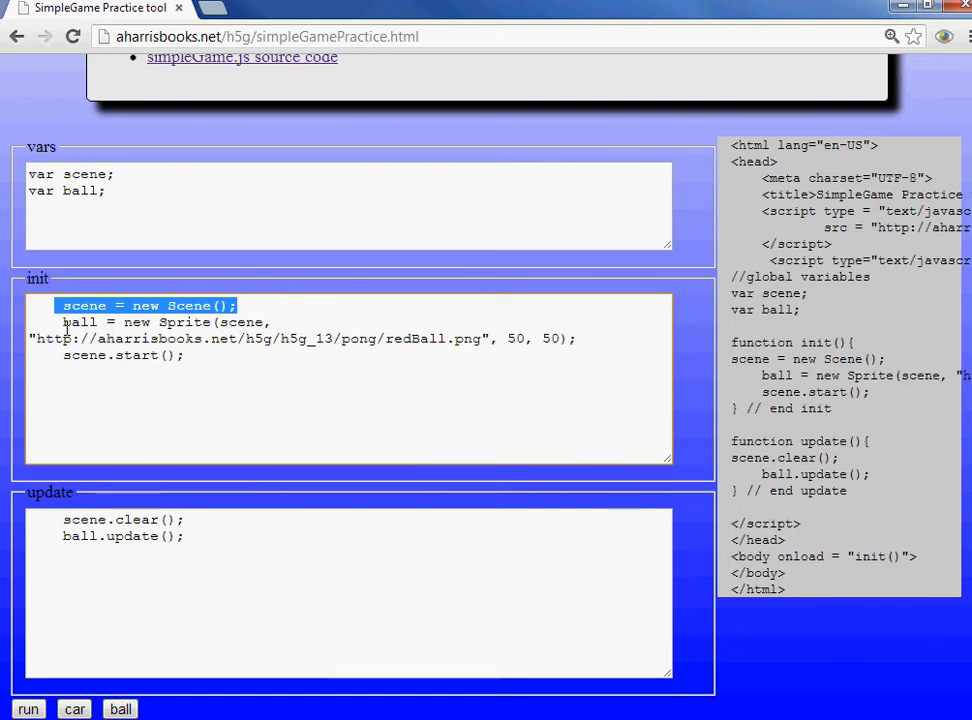
pyautogui.moveTo(64, 304); pyautogui.dragTo(184, 360)
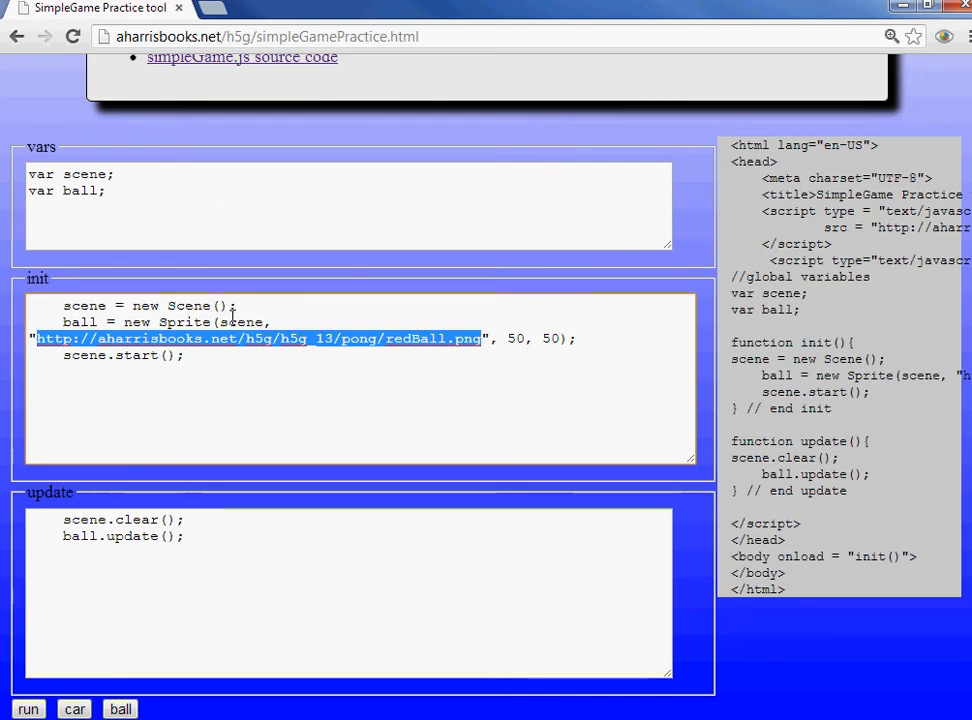
pyautogui.doubleClick(240, 322)
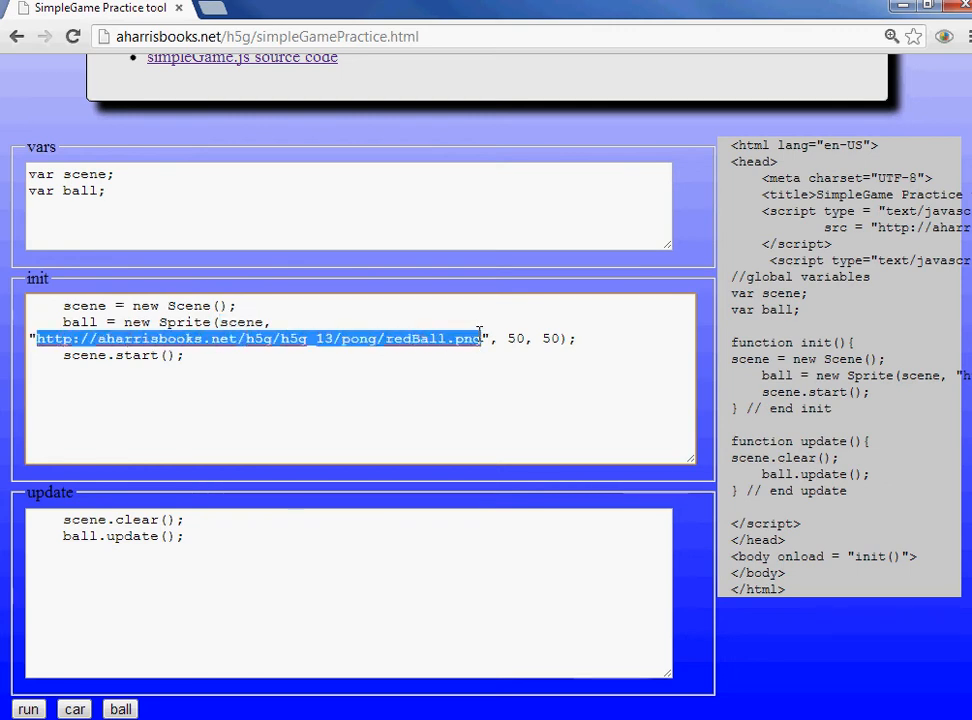
pyautogui.moveTo(200, 304)
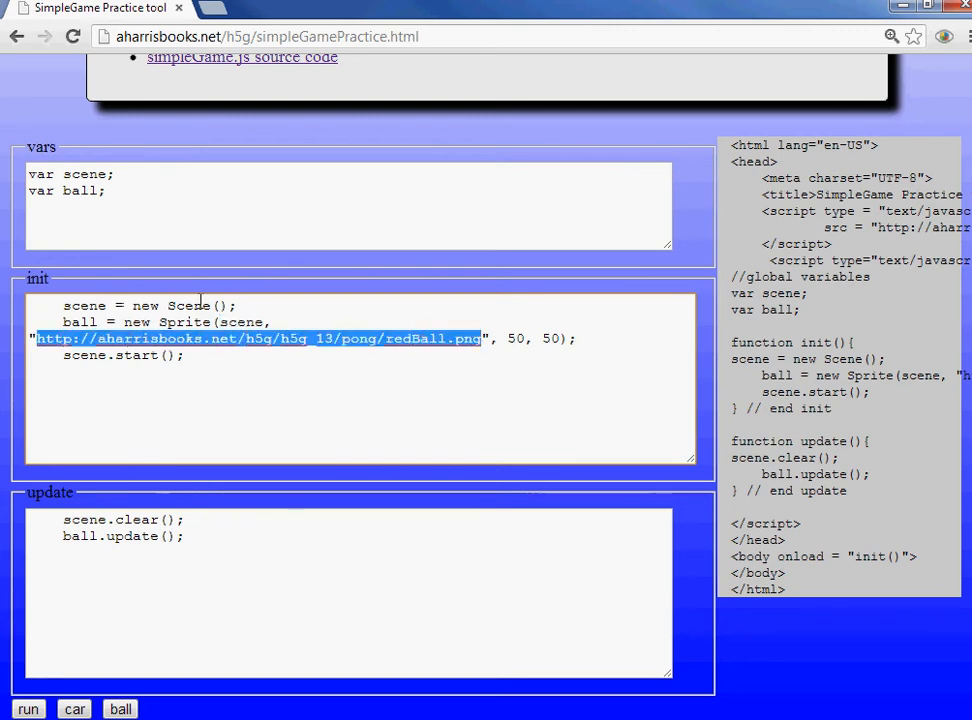
pyautogui.moveTo(288, 374)
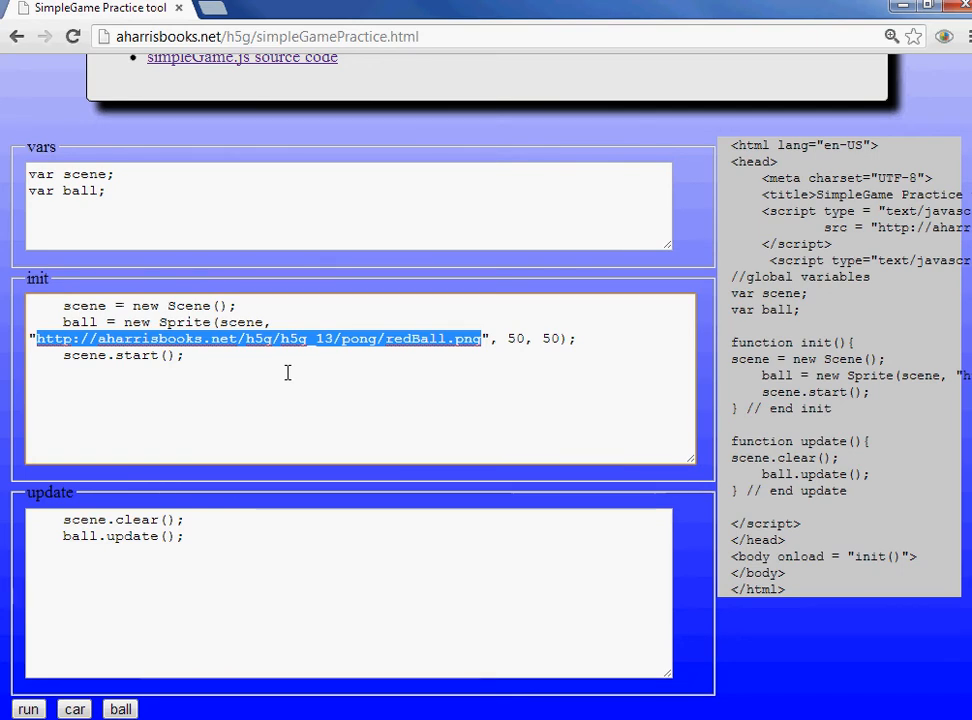
pyautogui.moveTo(620, 340)
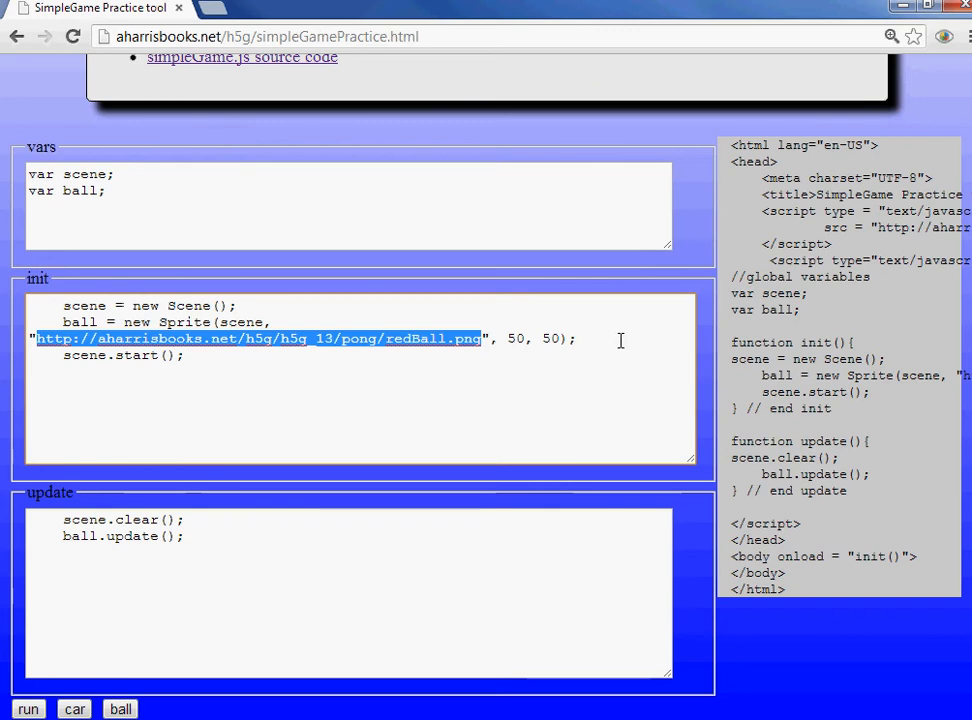
pyautogui.doubleClick(514, 338)
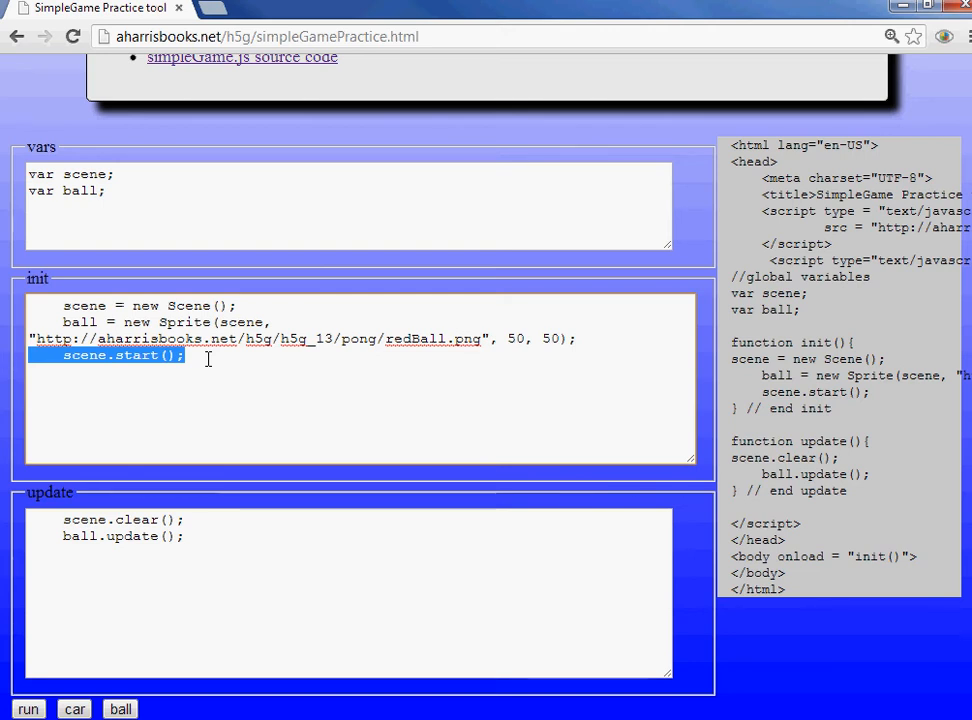
pyautogui.moveTo(172, 392)
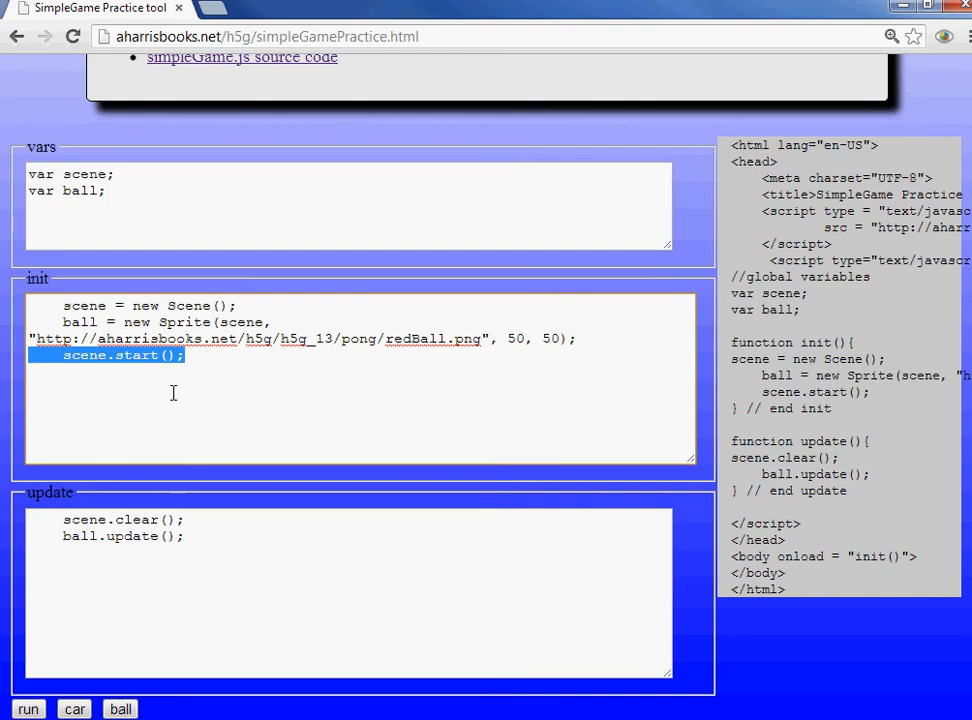
# Review the update code that clears the scene and updates the ball each frame.
pyautogui.click(136, 396)
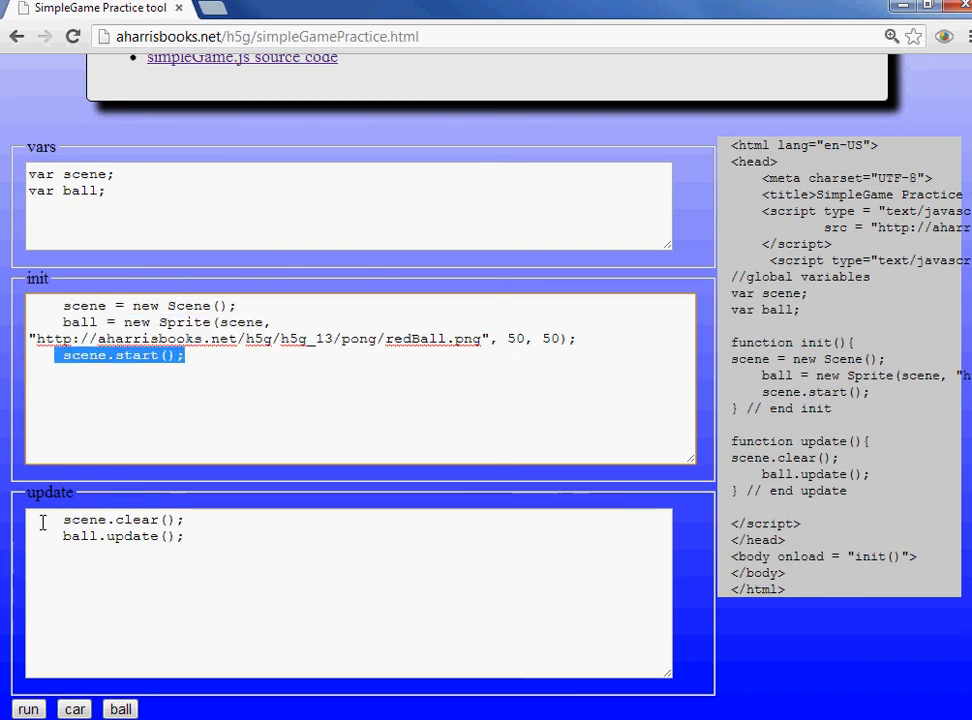
# Run the ball sketch so the red ball shows on a gray canvas in the popup.
pyautogui.doubleClick(110, 520)
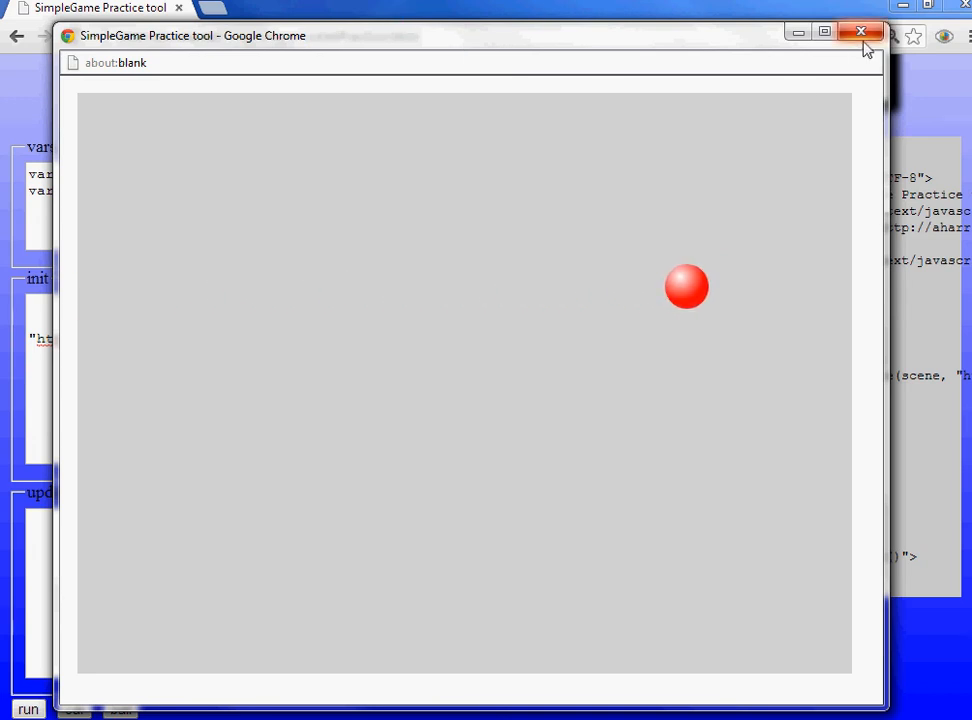
# Add ball.setSpeed(5); on a new line after the Sprite creation in init.
pyautogui.click(856, 32)
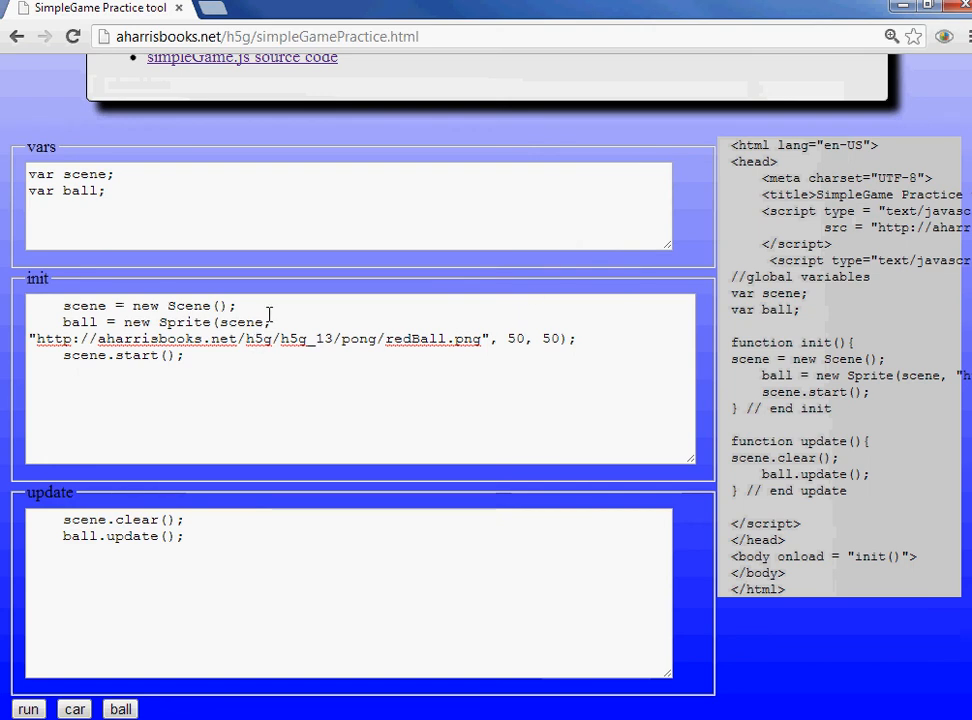
pyautogui.click(584, 338)
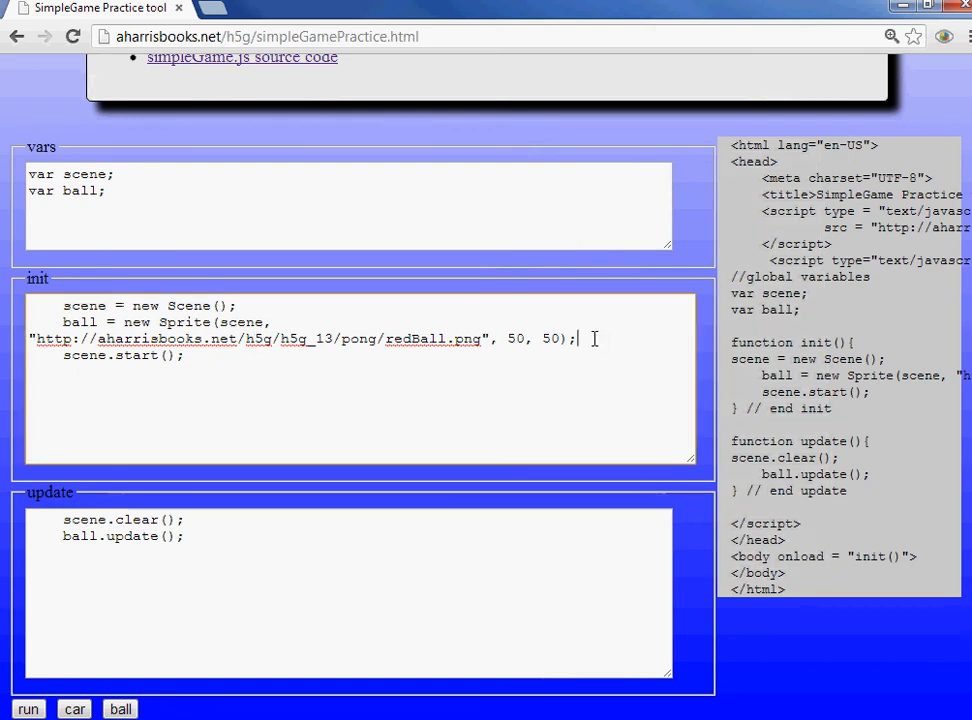
pyautogui.press('Enter')
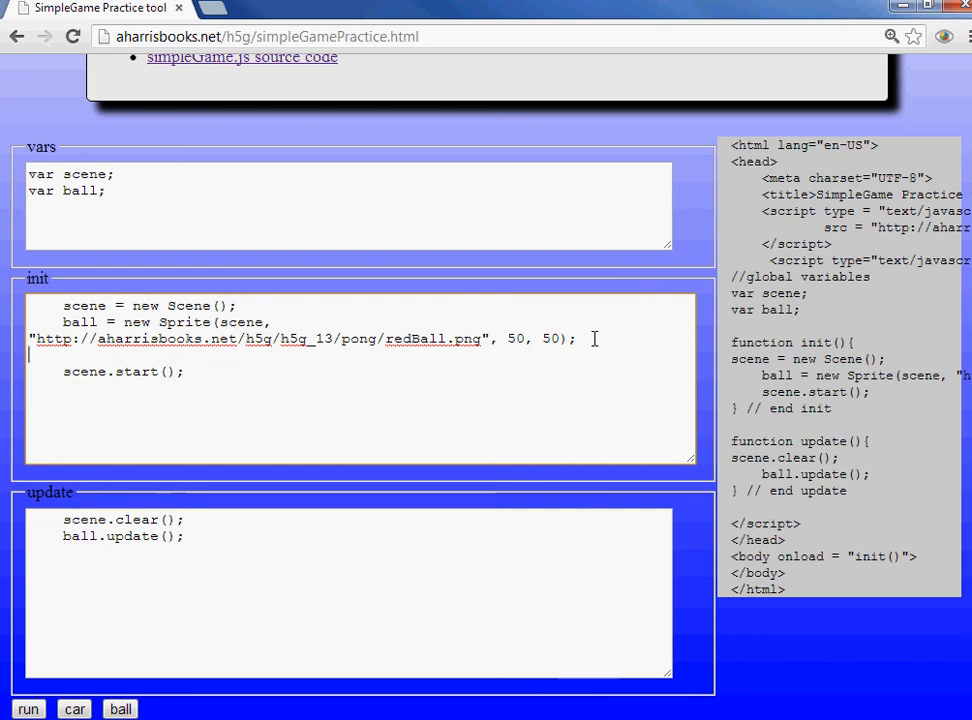
pyautogui.write('ball.s')
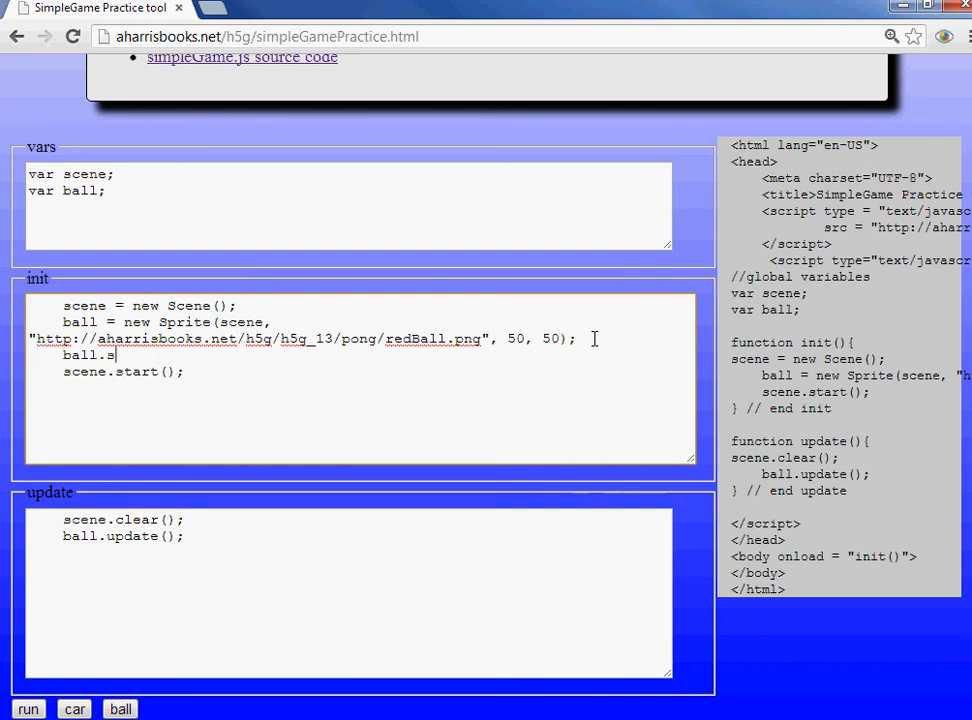
pyautogui.write('etSpeed(')
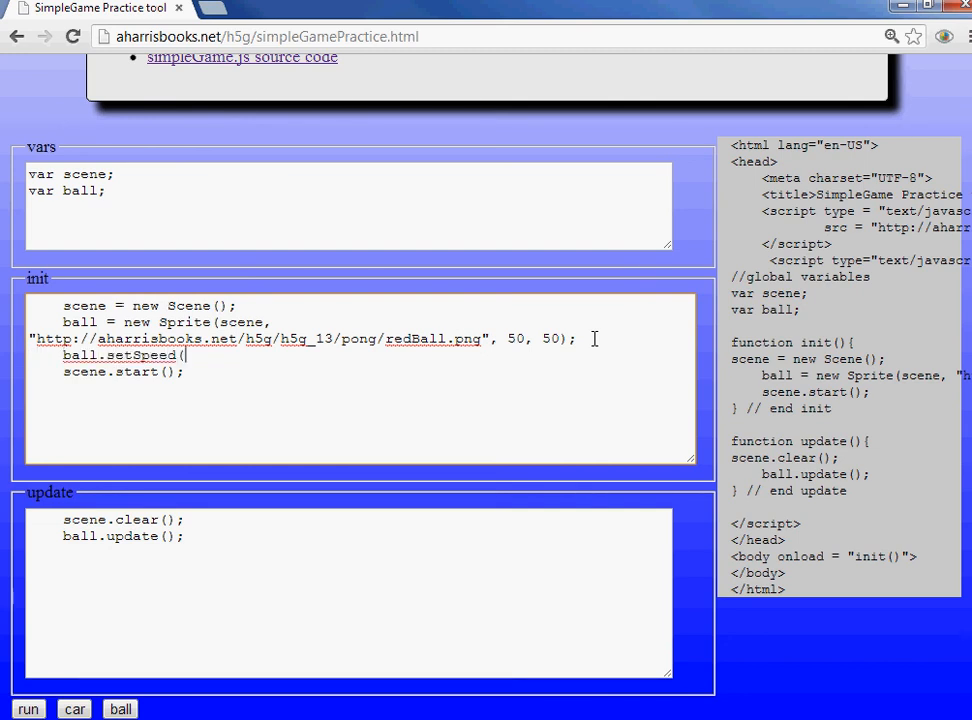
pyautogui.write('1);')
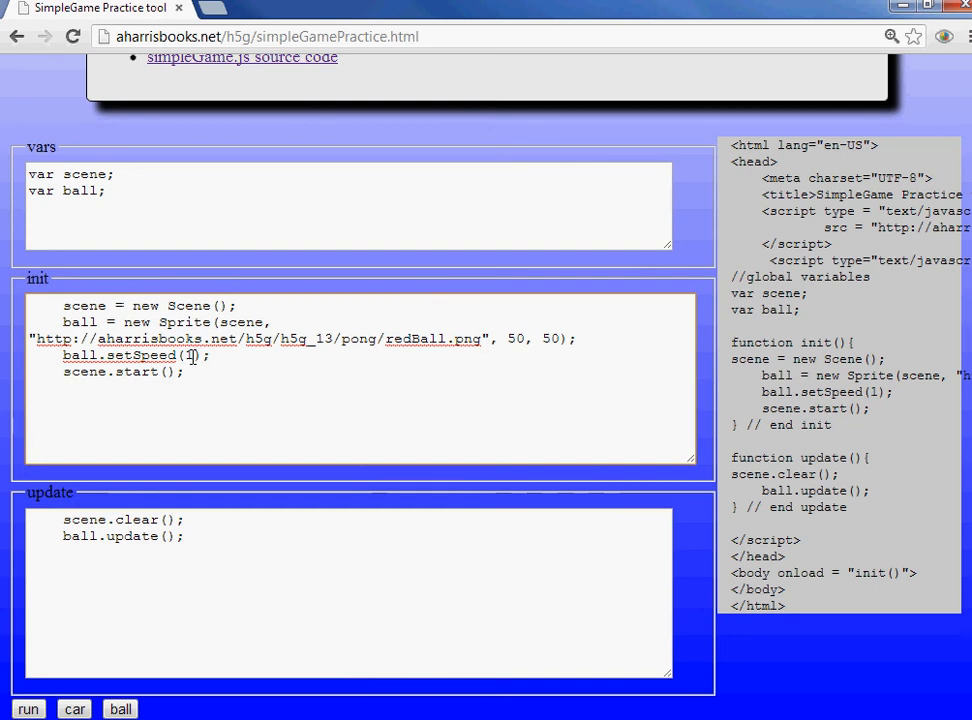
pyautogui.write('5')
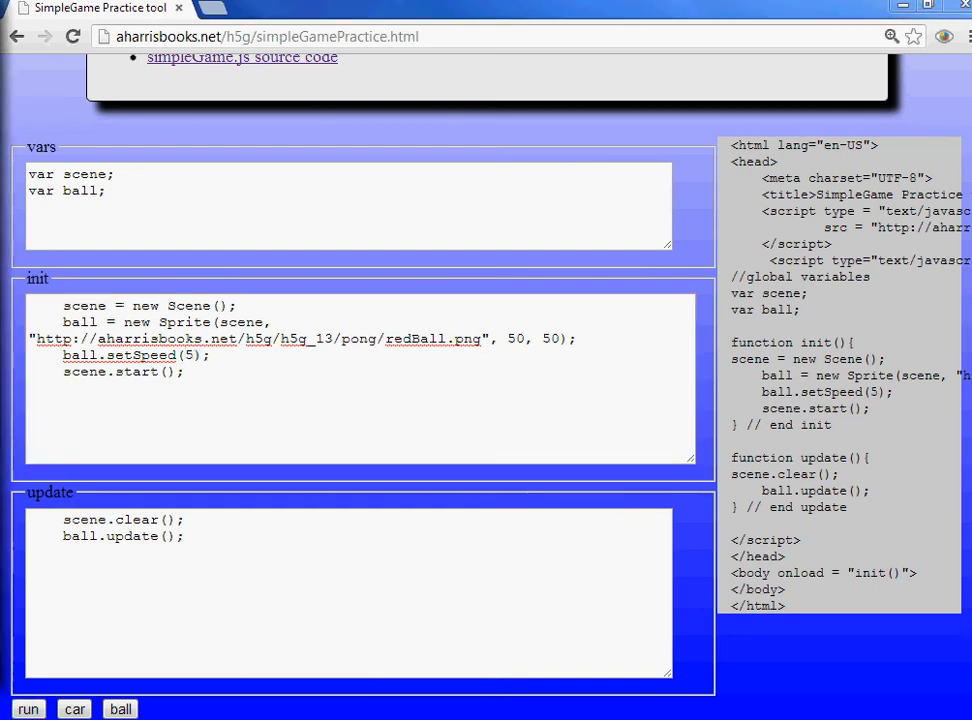
# Test-run the sketch to see the ball moving, then close the preview.
pyautogui.click(28, 708)
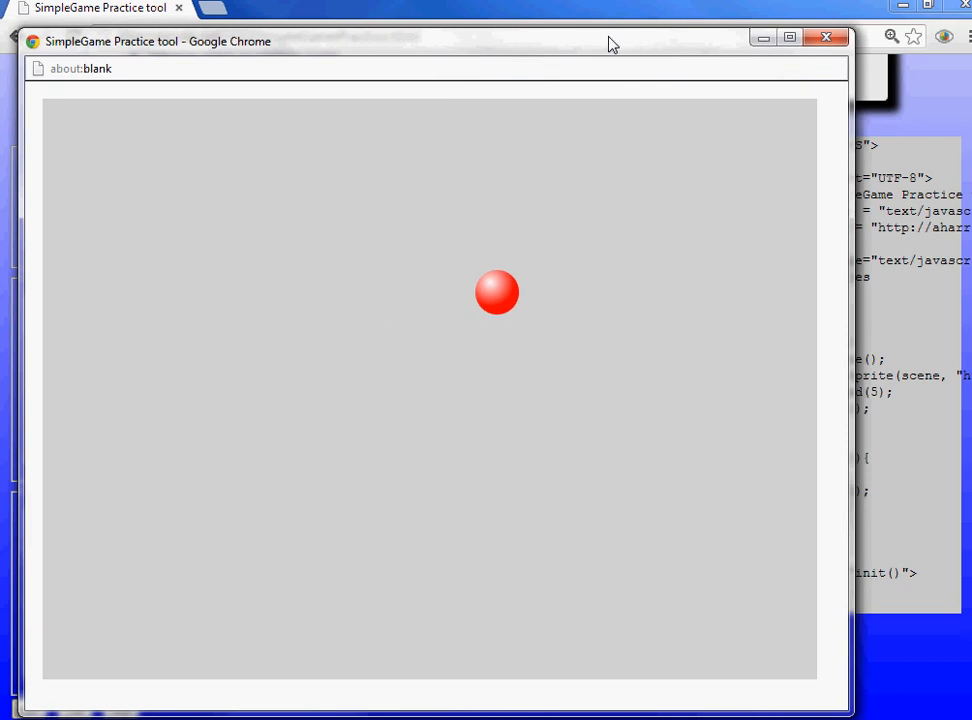
pyautogui.moveTo(822, 36)
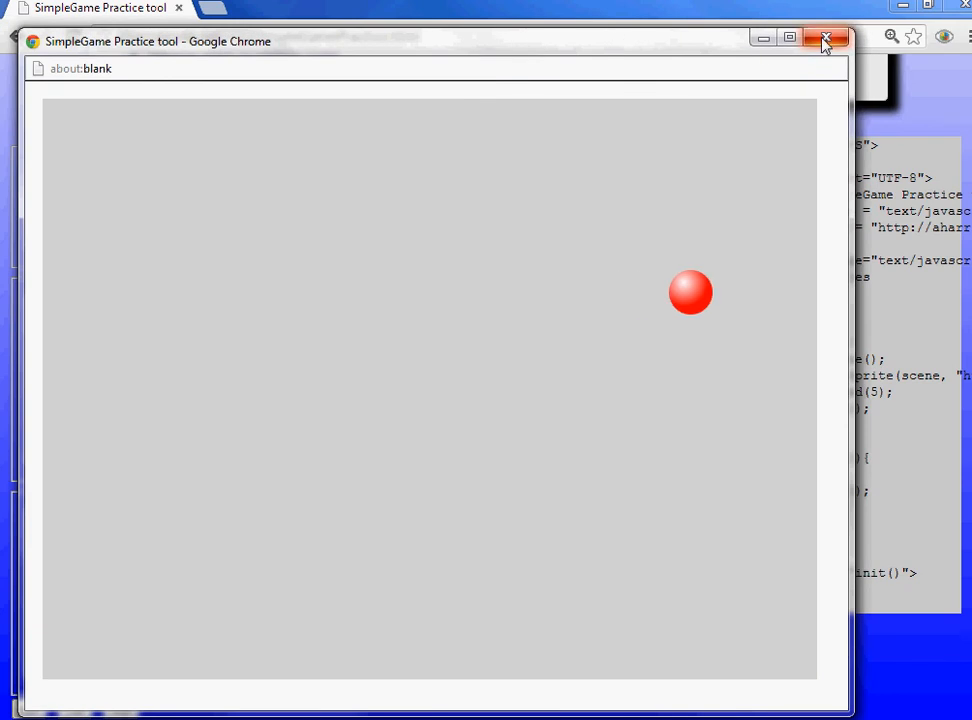
pyautogui.click(824, 36)
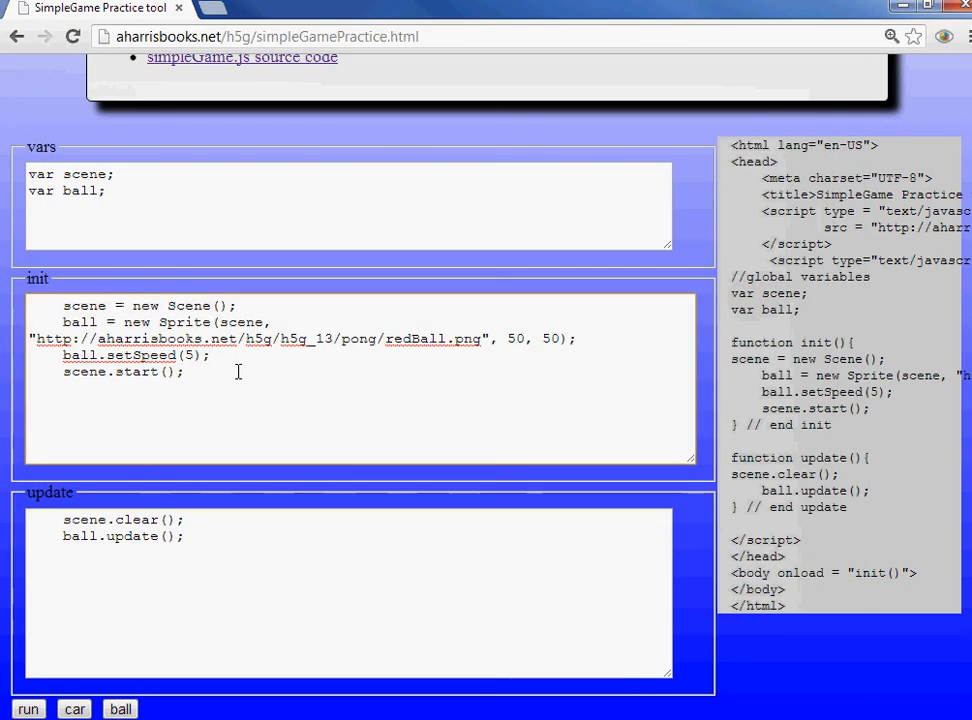
# Add ball.setMoveAngle(45); below setSpeed, test-run it and close the preview.
pyautogui.write('ball')
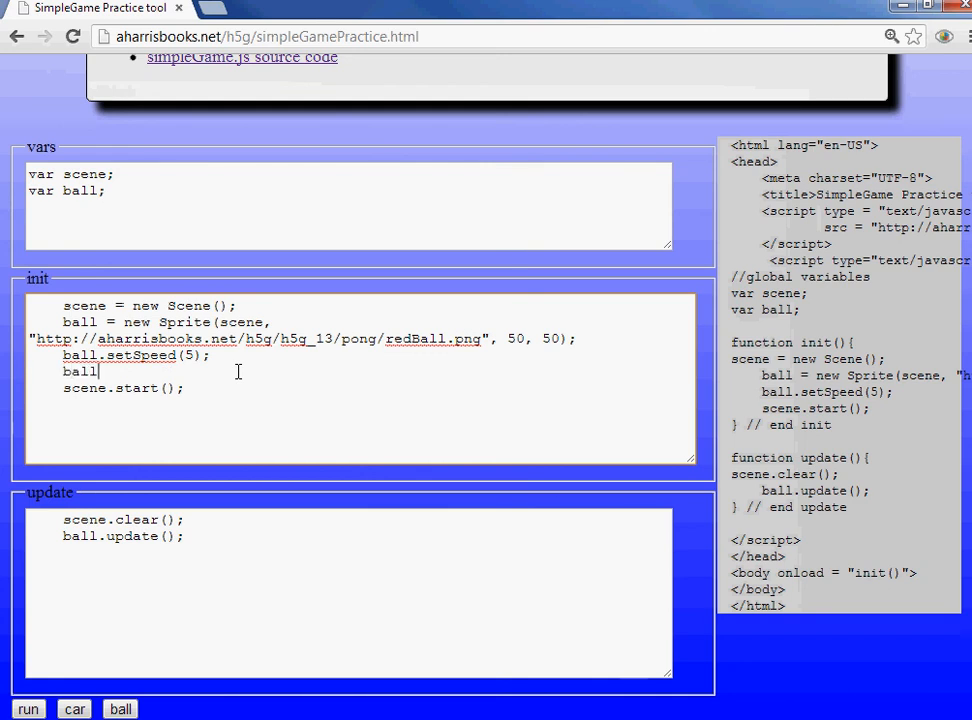
pyautogui.write('.setMove')
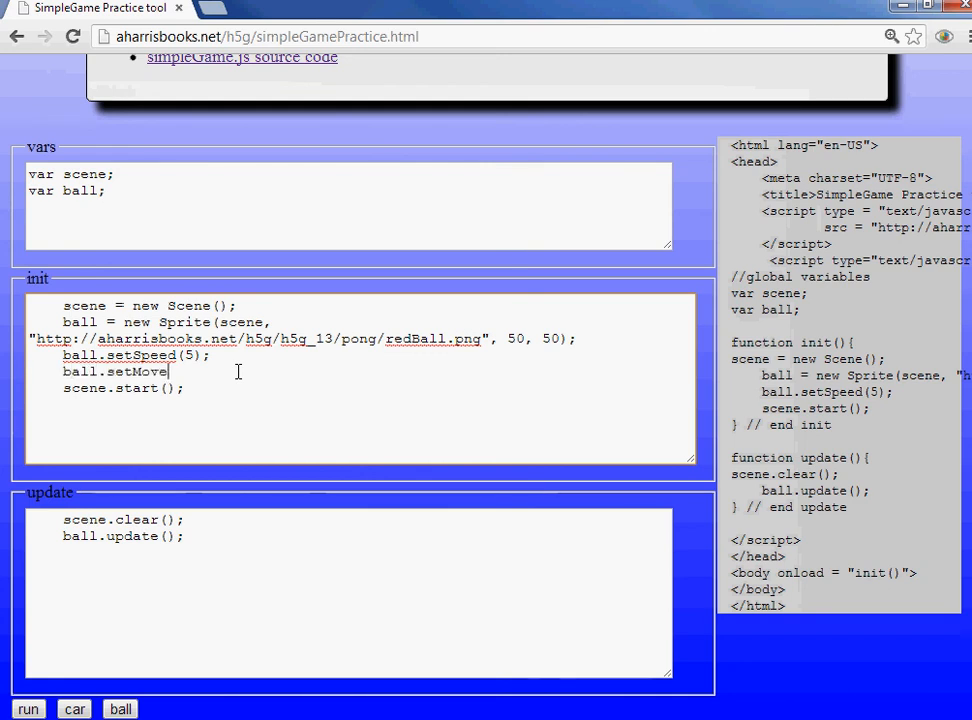
pyautogui.write('Angle(')
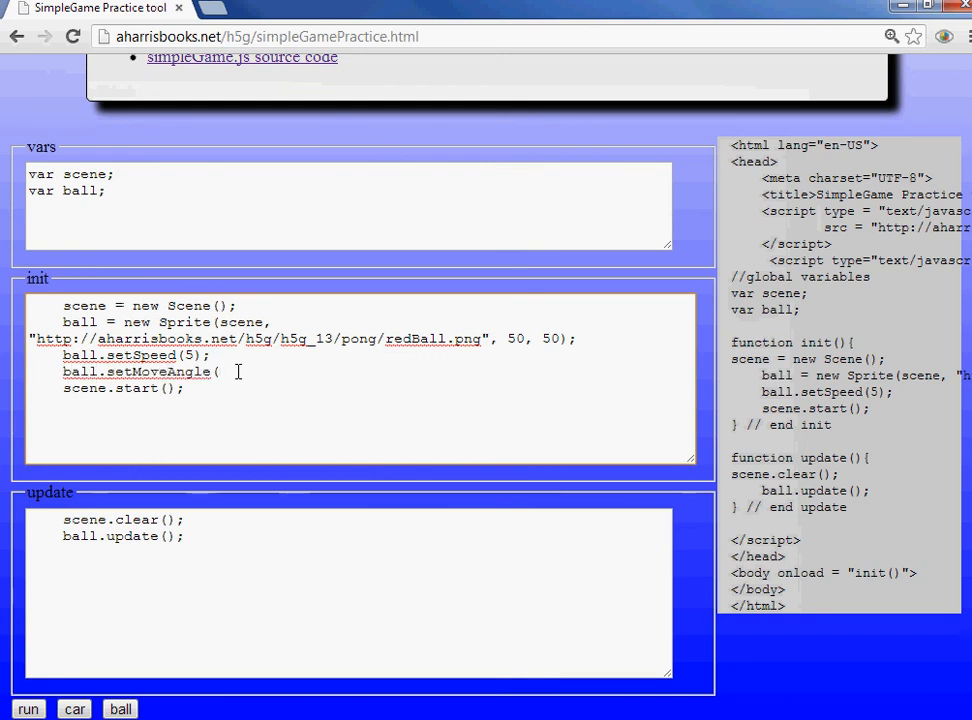
pyautogui.write('45);')
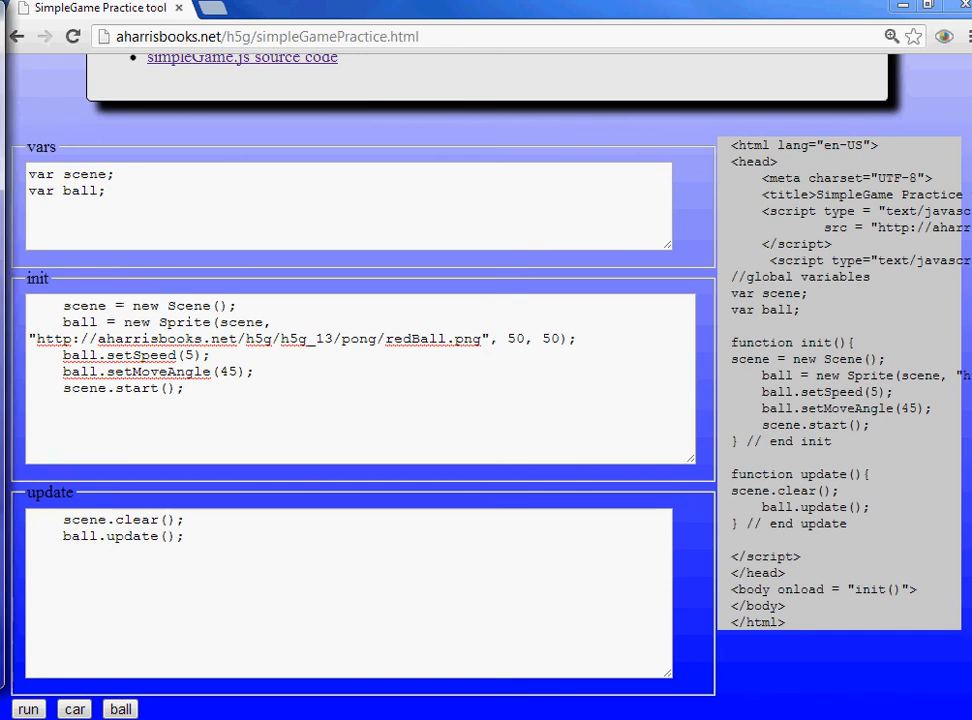
pyautogui.click(28, 710)
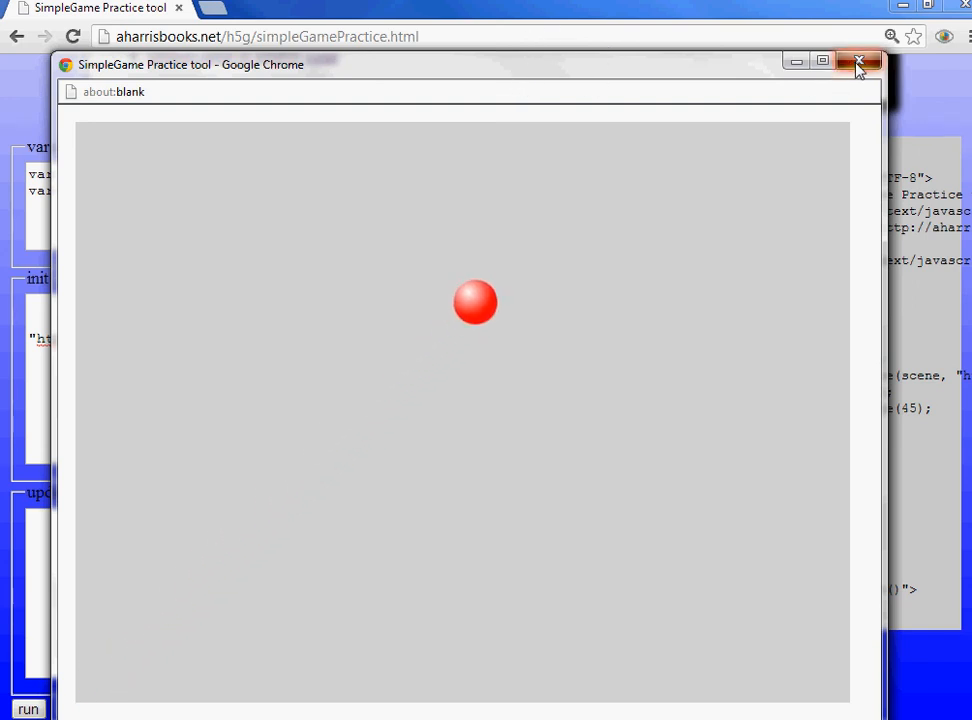
pyautogui.click(858, 62)
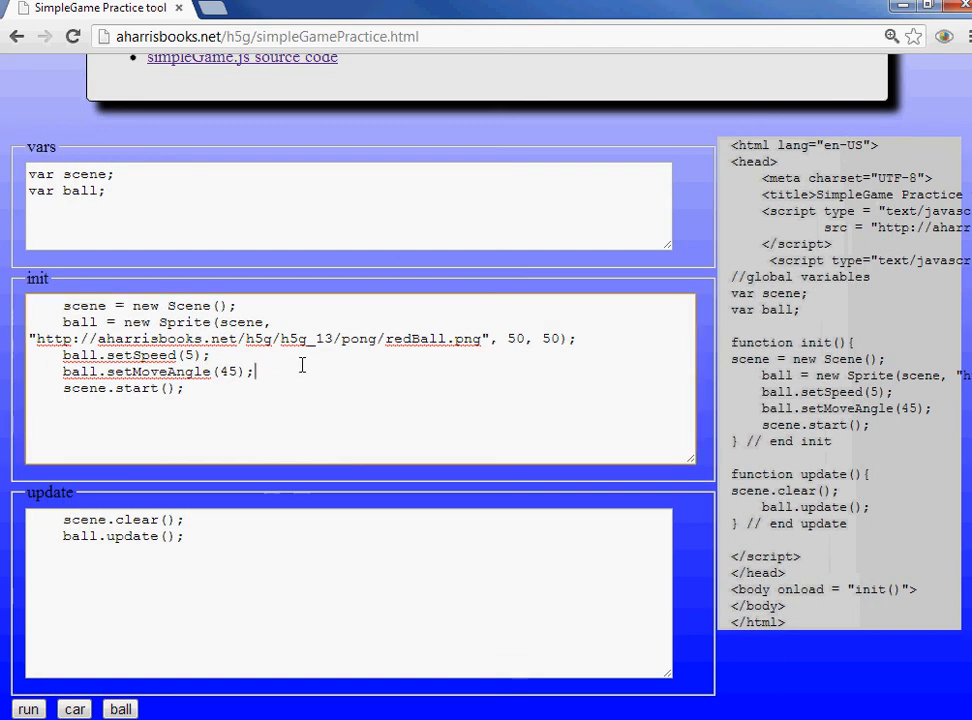
# Add ball.setBoundAction(BOUNCE); before scene.start() and regenerate the page code.
pyautogui.press('Enter')
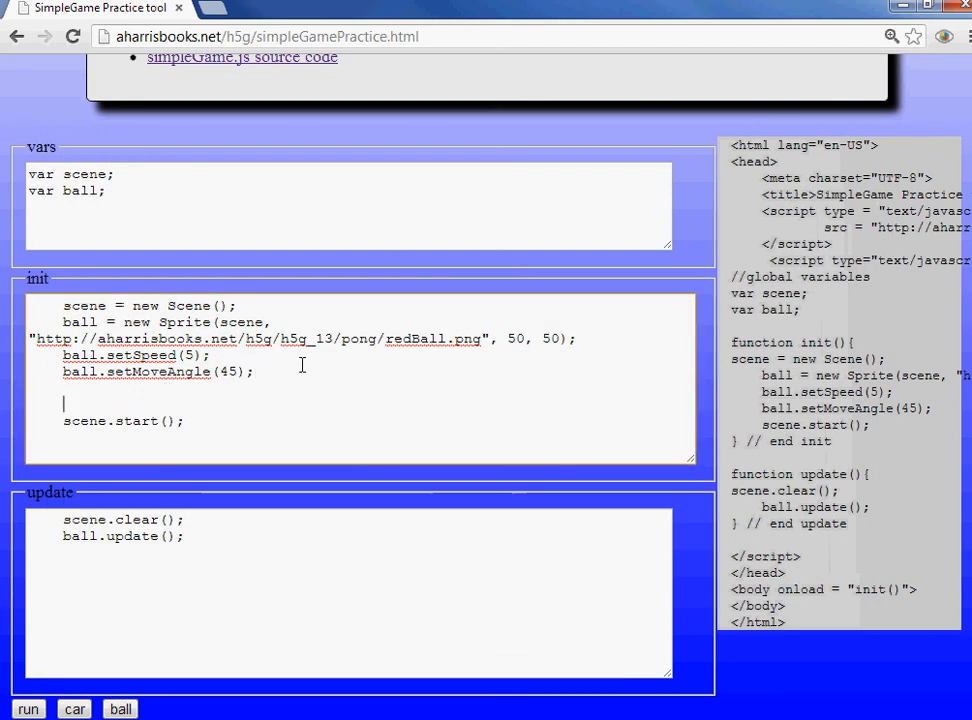
pyautogui.write('ba')
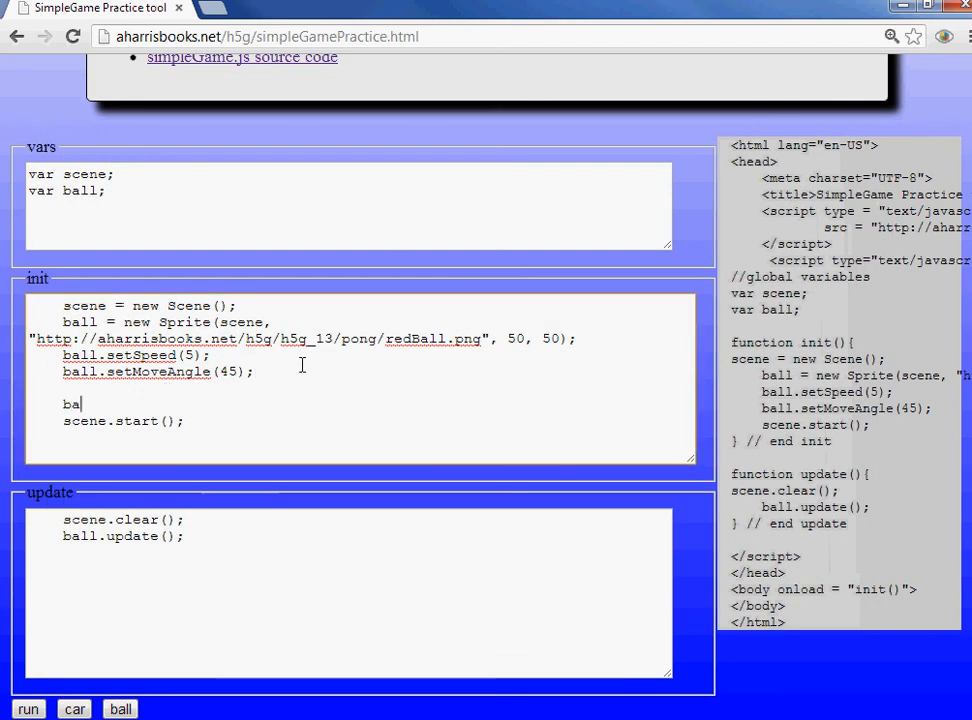
pyautogui.write('ll.setBo')
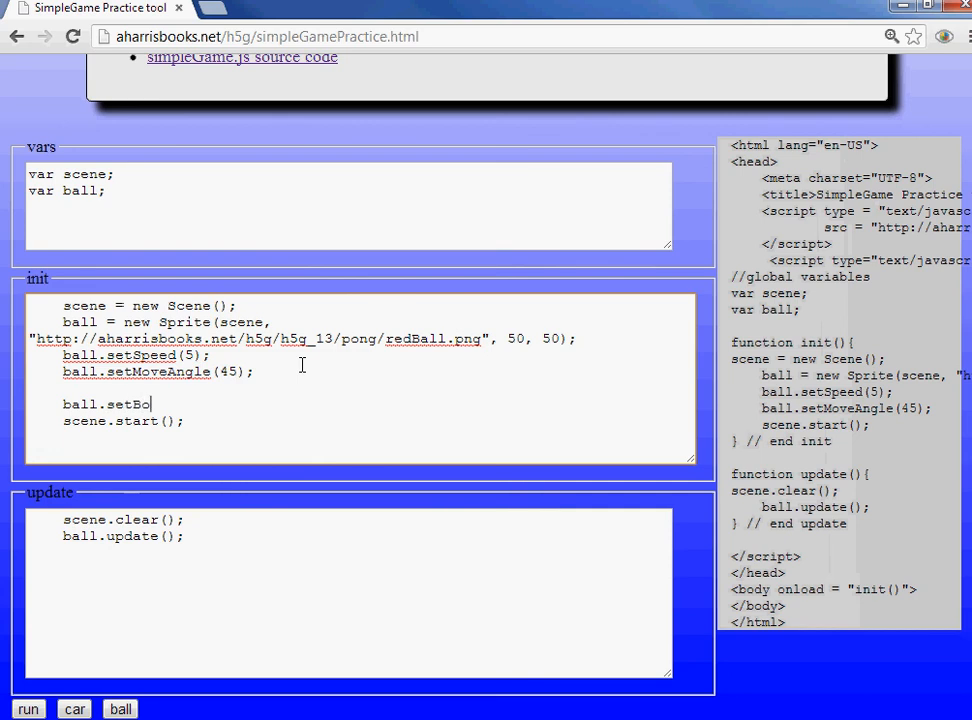
pyautogui.write('undAction(')
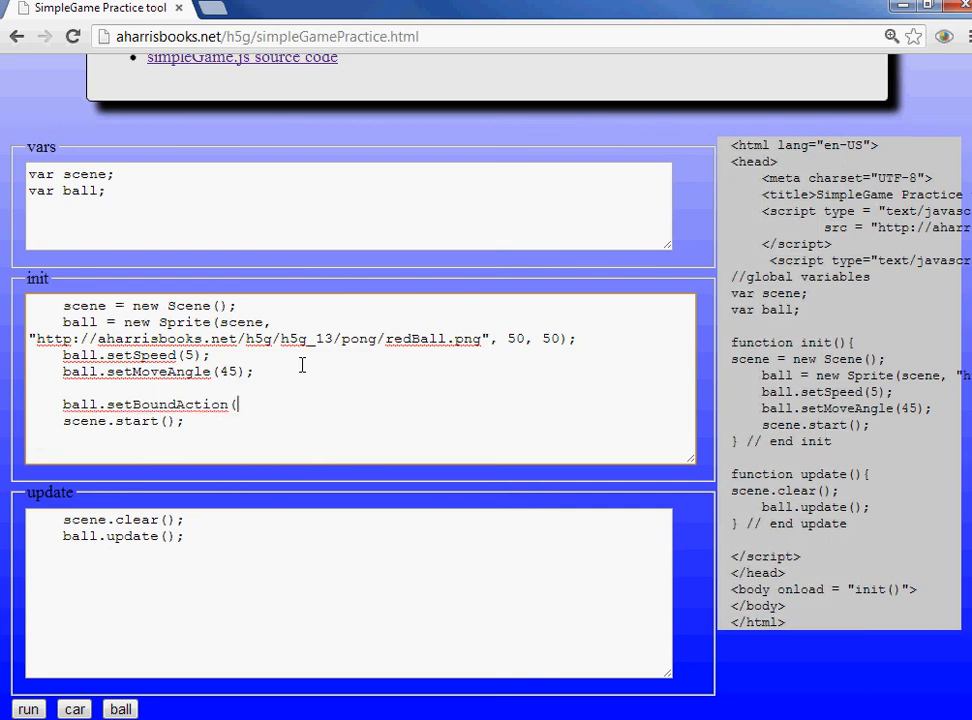
pyautogui.write('BOU')
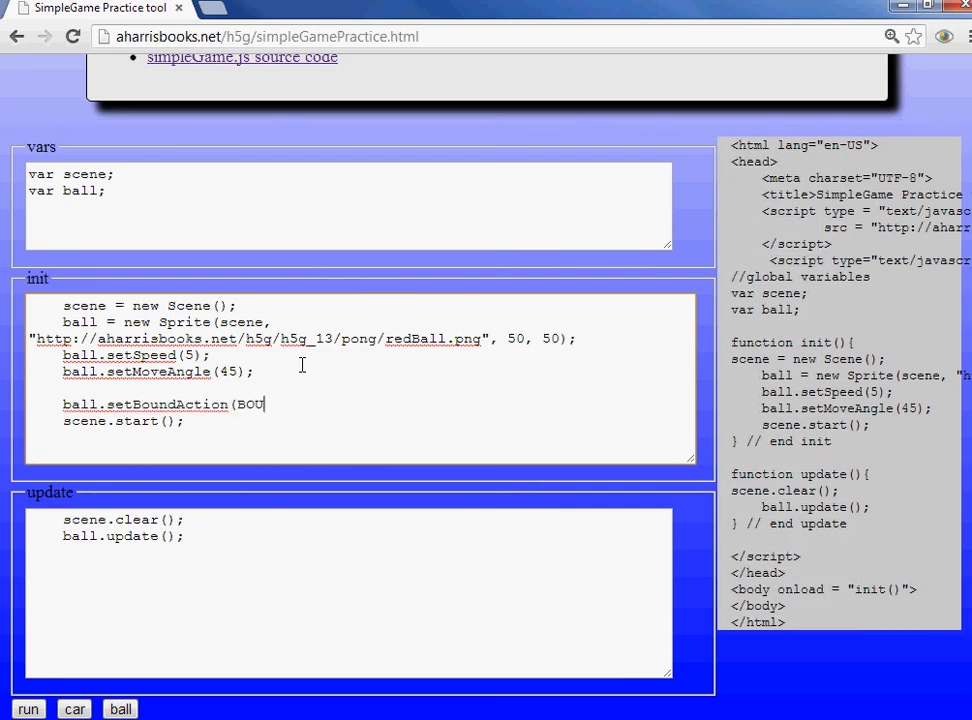
pyautogui.write('NCE);')
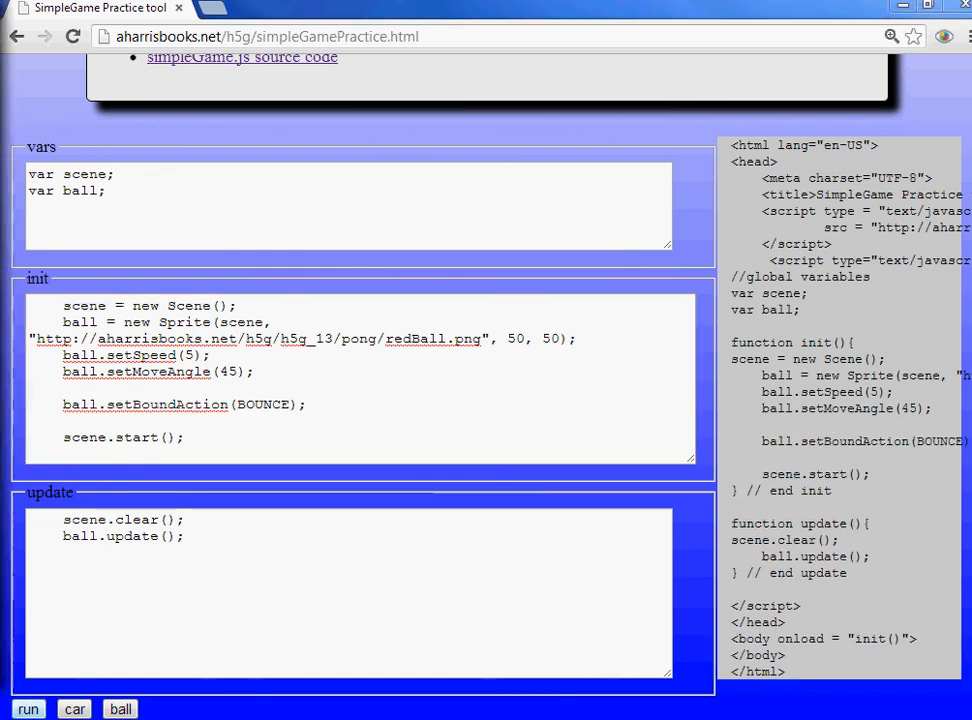
pyautogui.click(28, 708)
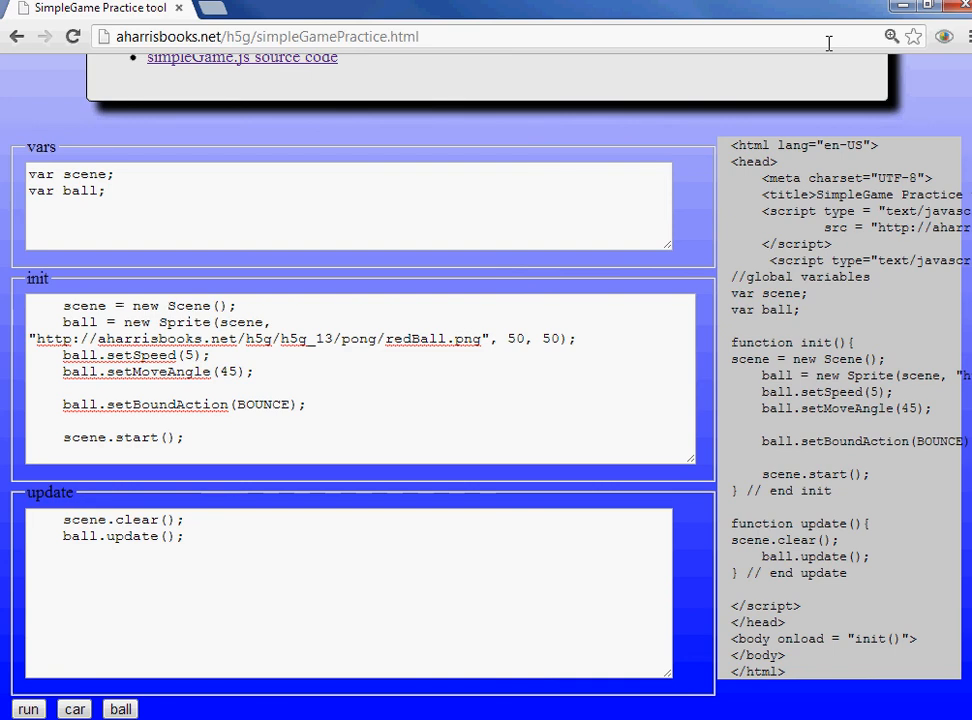
pyautogui.moveTo(340, 28)
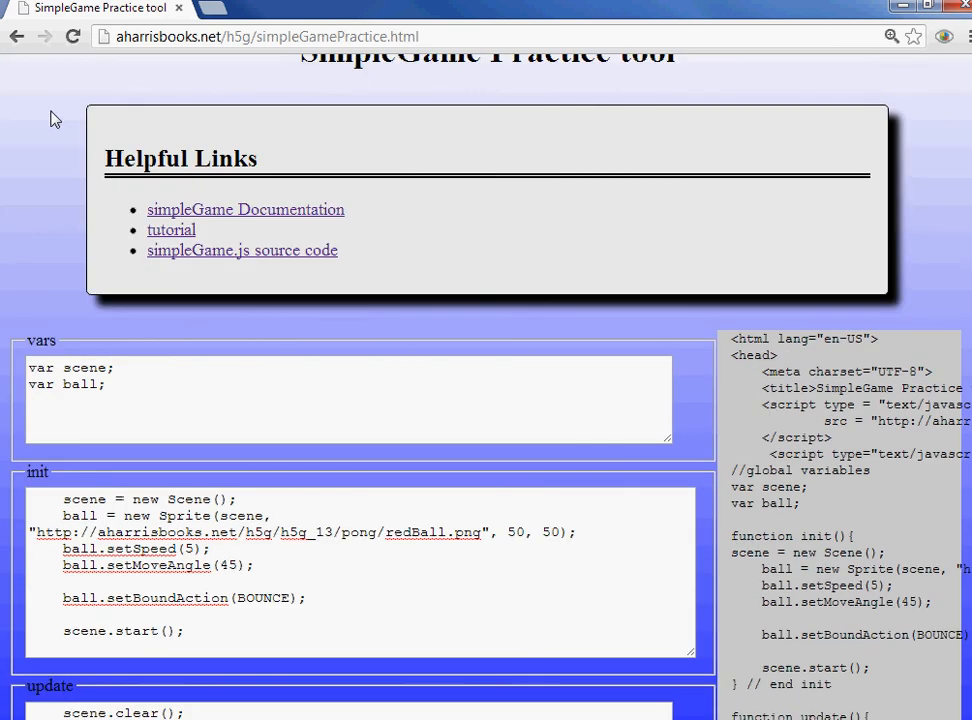
pyautogui.moveTo(238, 230)
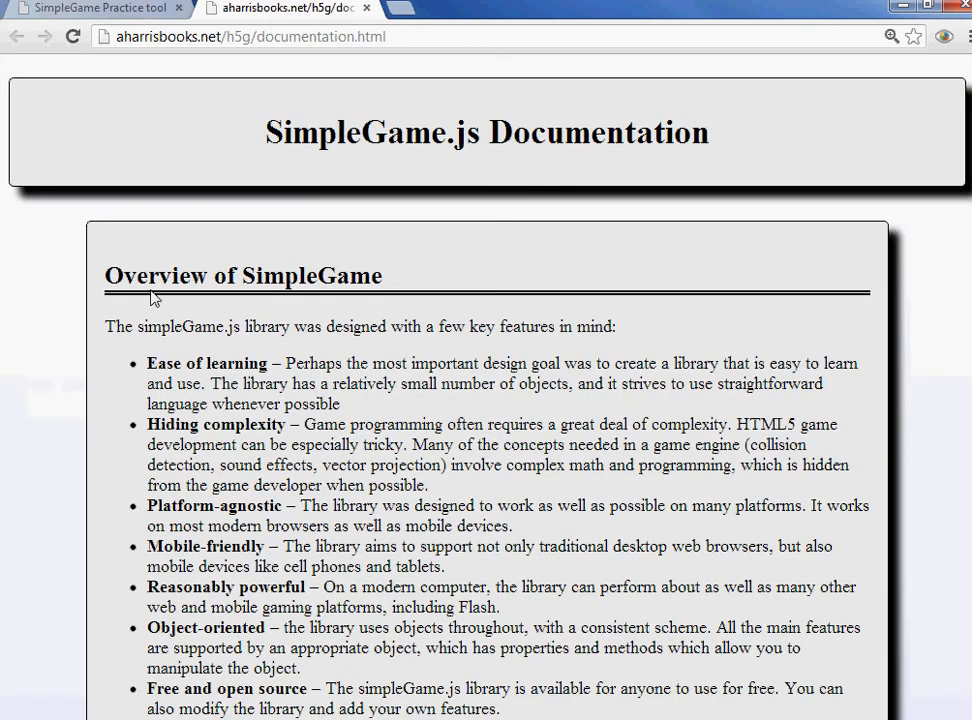
# Scroll through the Sprite class properties, methods and boundary actions, then return to the practice tool.
pyautogui.scroll(-3)
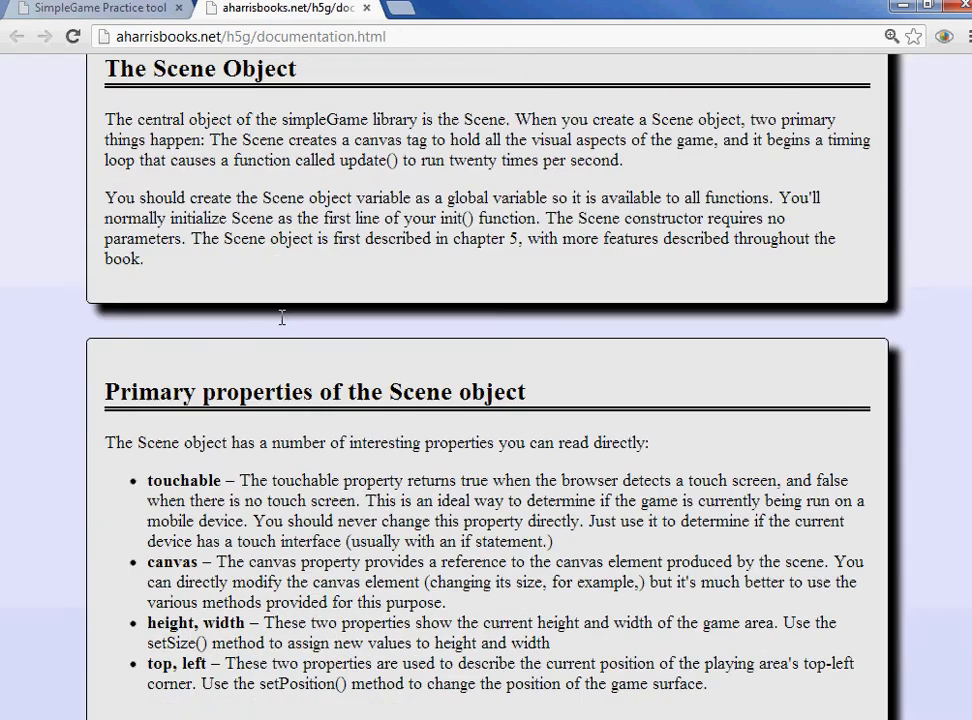
pyautogui.scroll(-3)
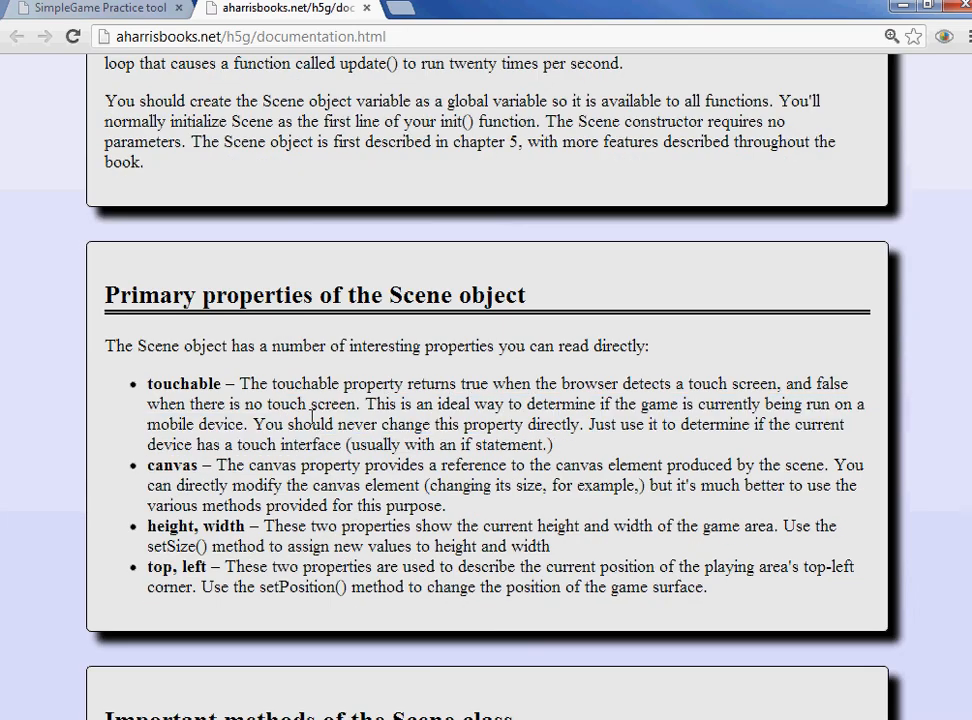
pyautogui.scroll(-3)
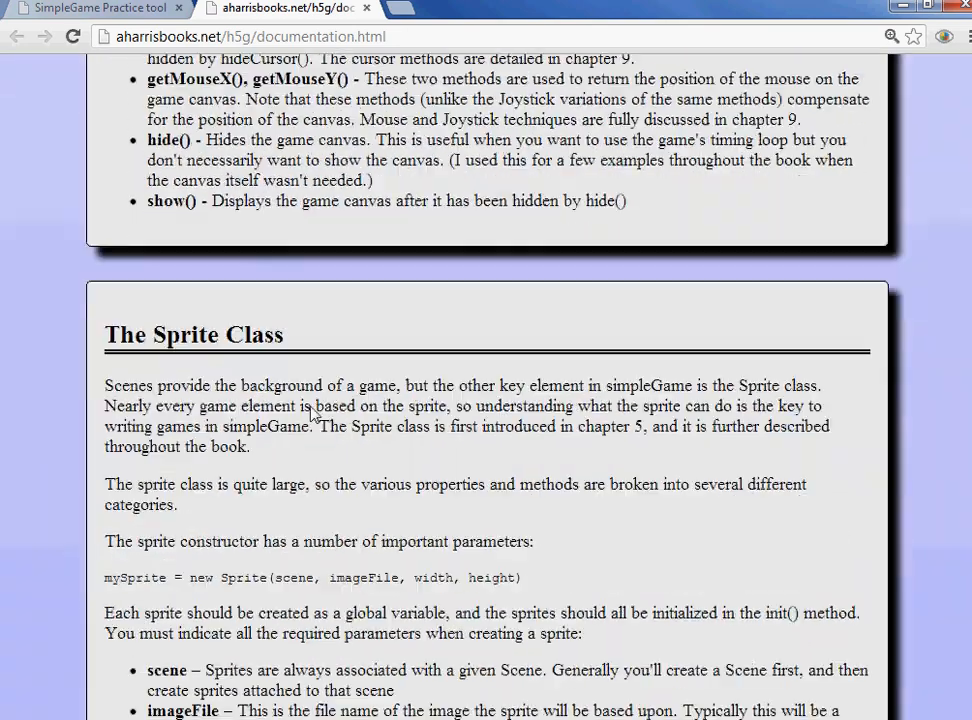
pyautogui.scroll(-3)
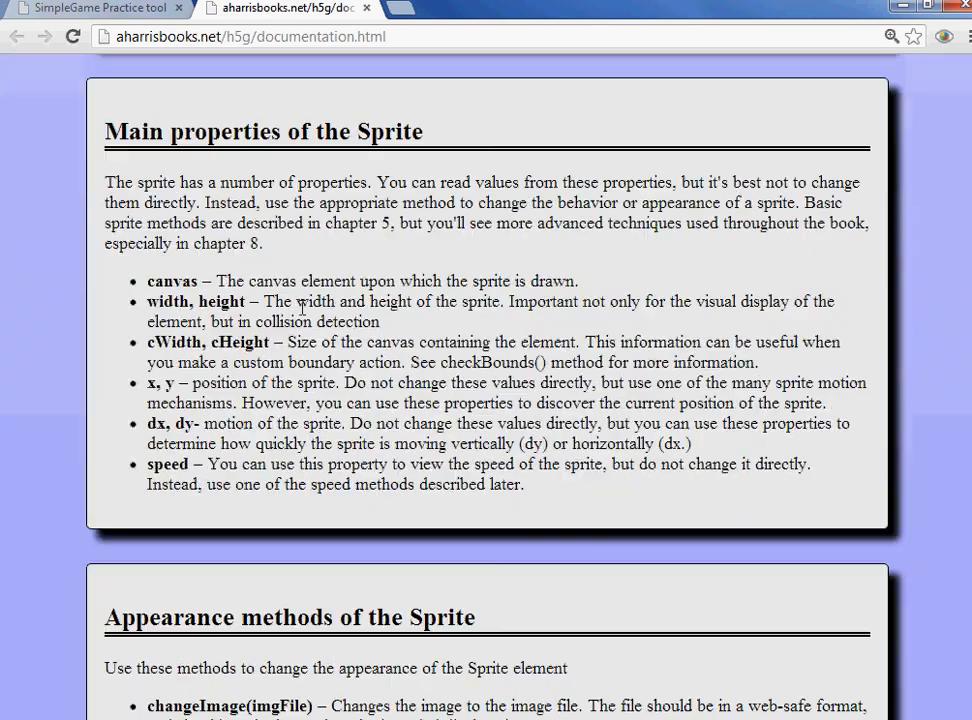
pyautogui.moveTo(320, 264)
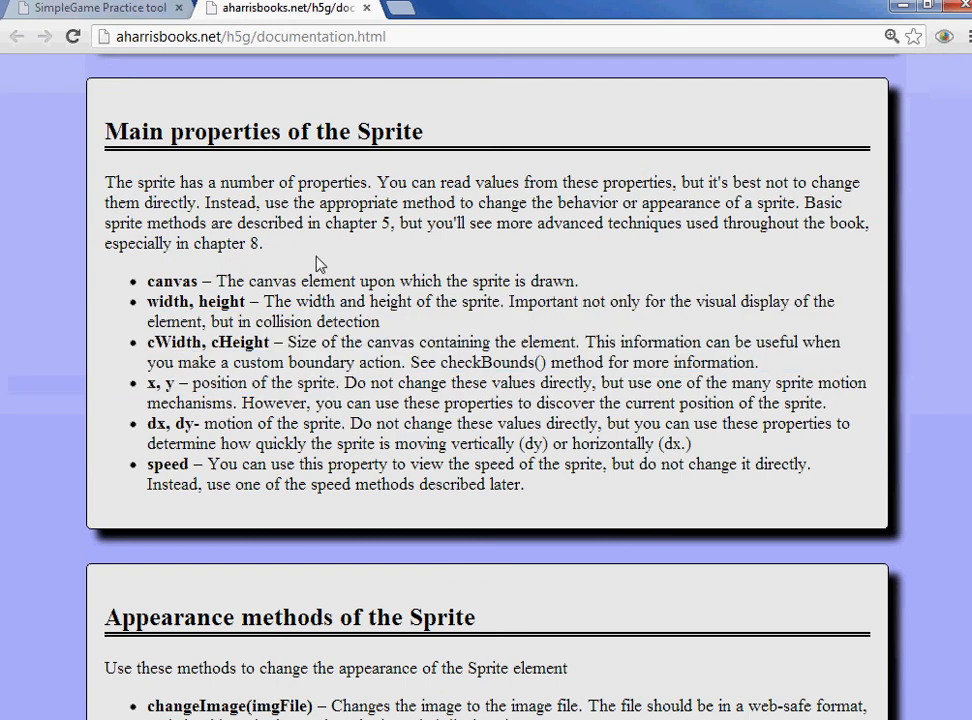
pyautogui.scroll(-3)
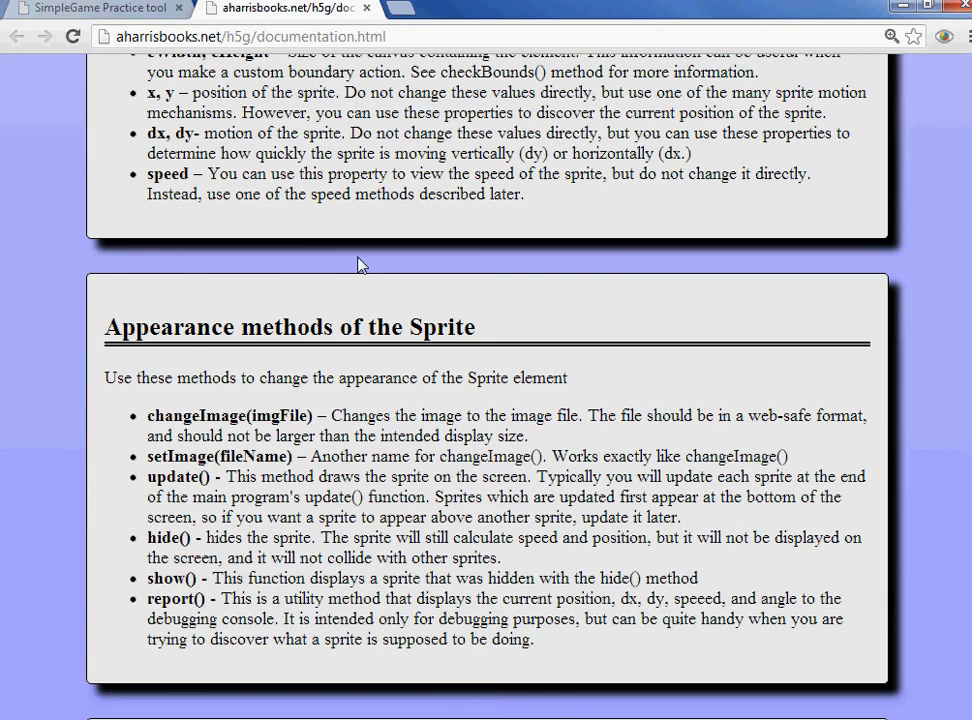
pyautogui.scroll(-3)
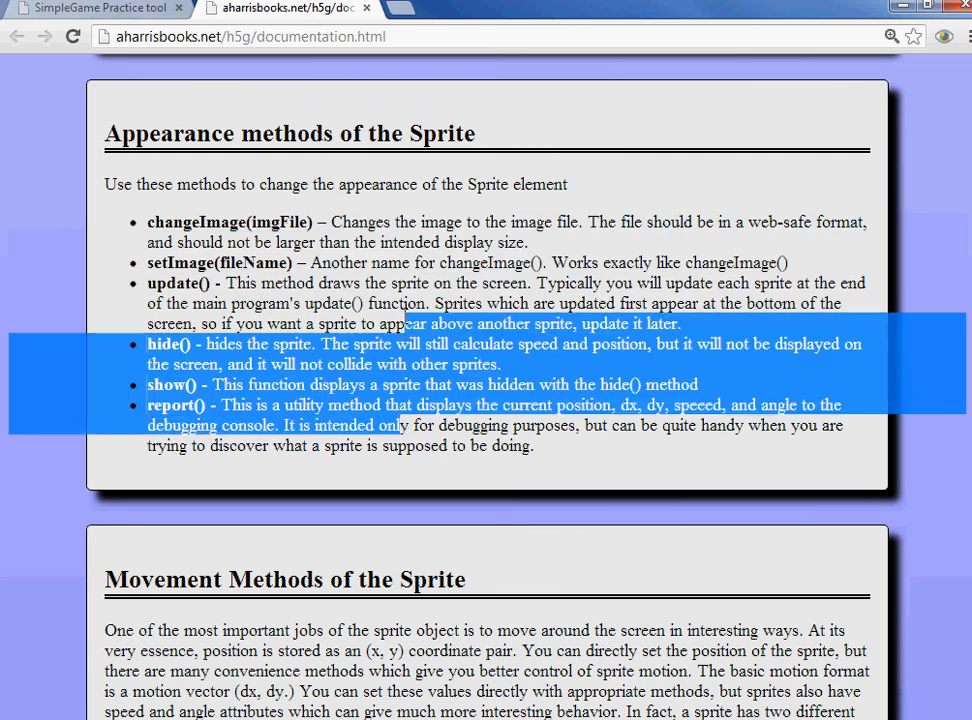
pyautogui.scroll(-3)
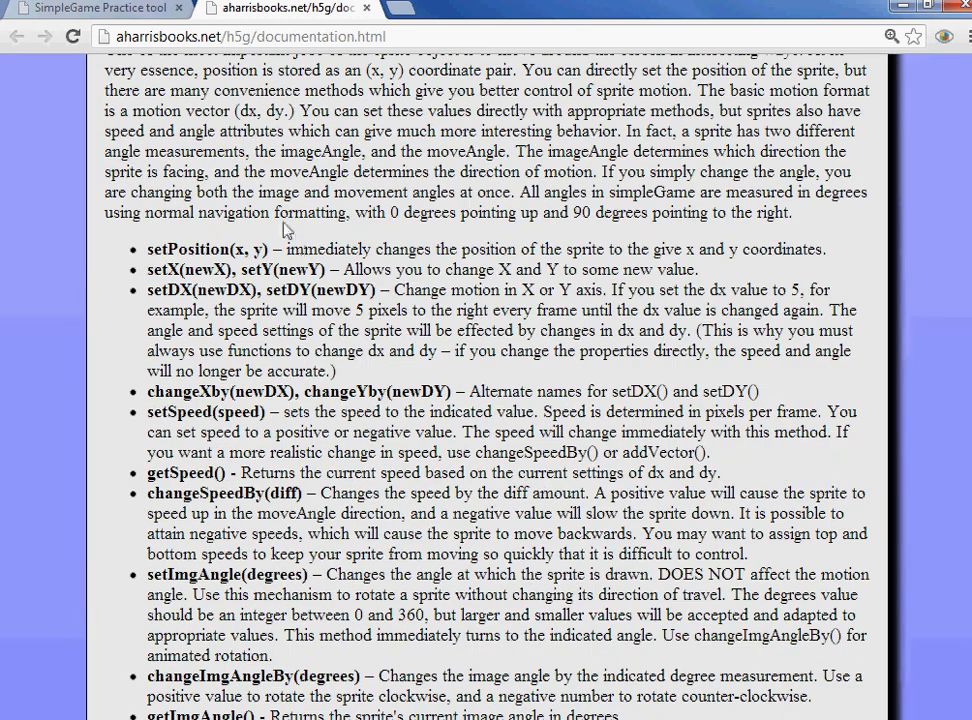
pyautogui.scroll(-3)
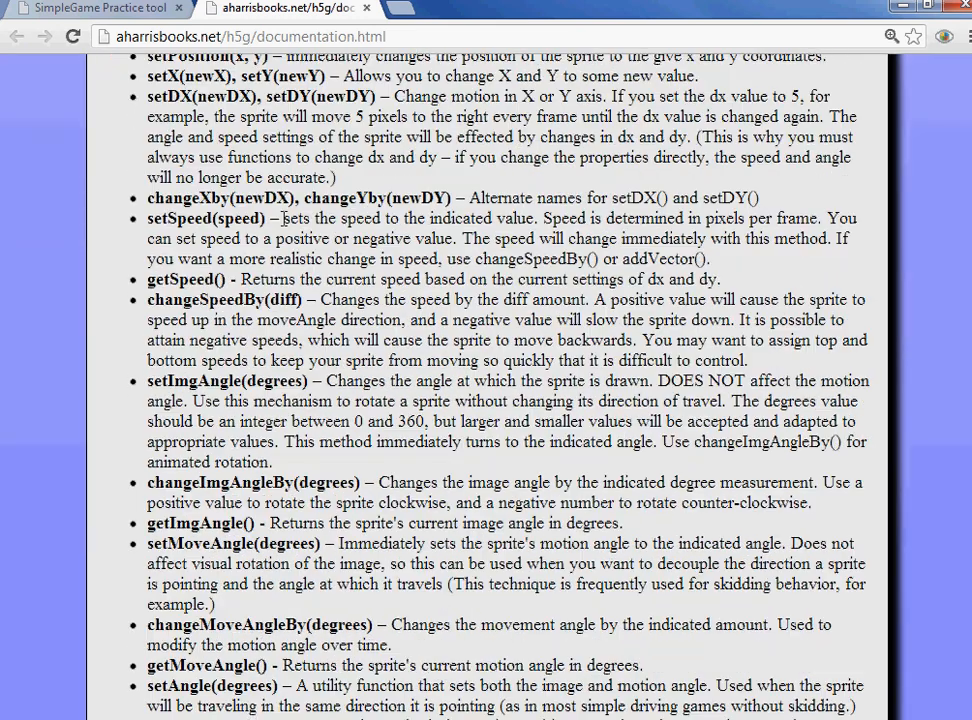
pyautogui.scroll(-3)
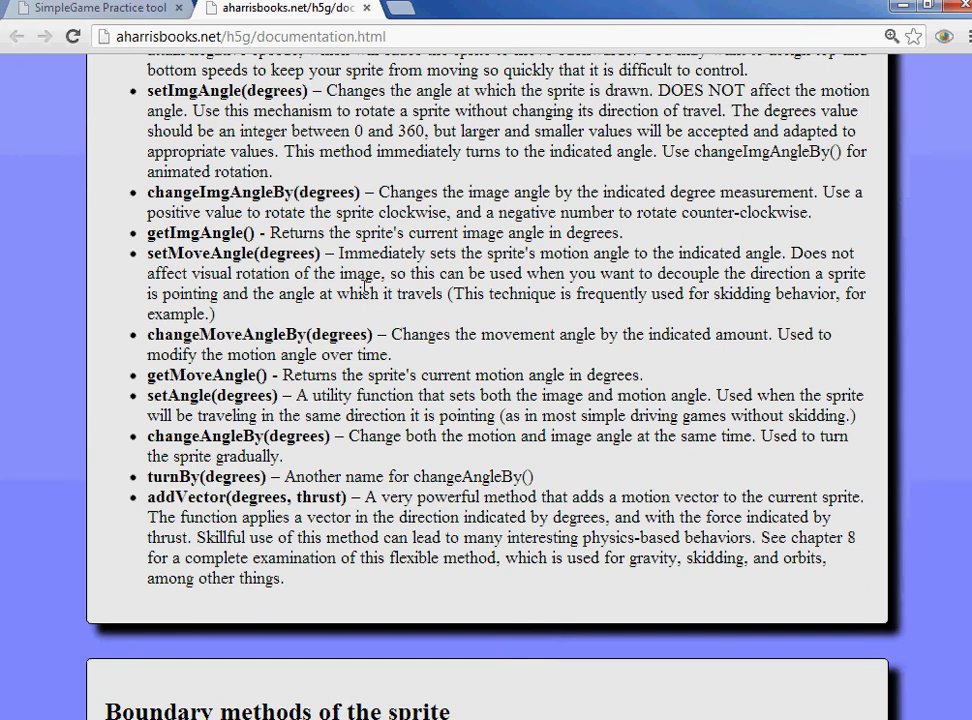
pyautogui.scroll(-3)
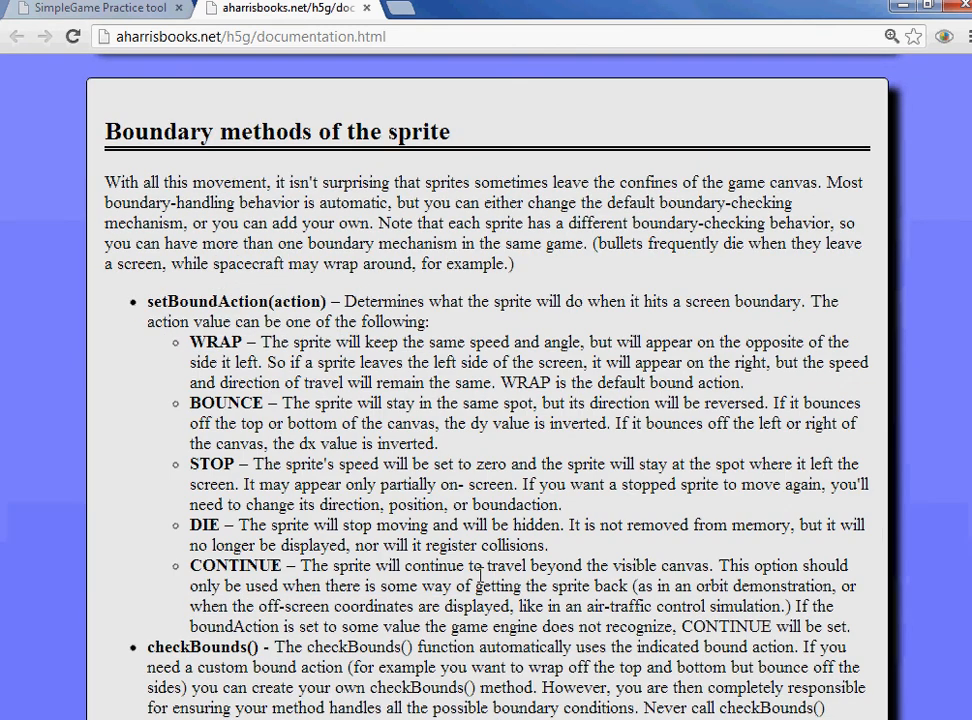
pyautogui.scroll(-3)
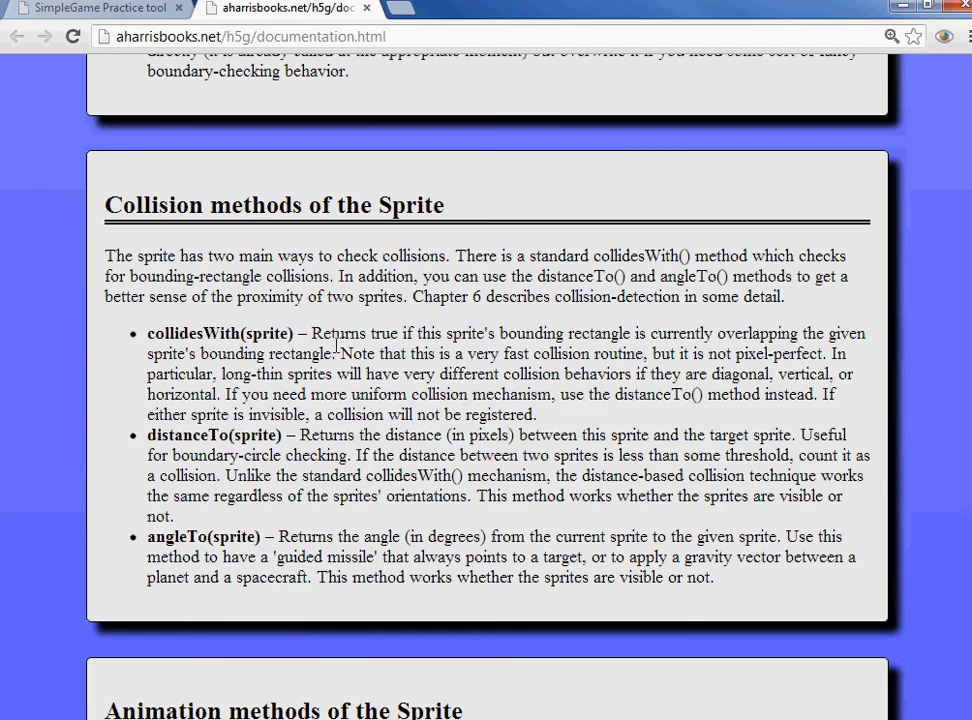
pyautogui.moveTo(340, 368)
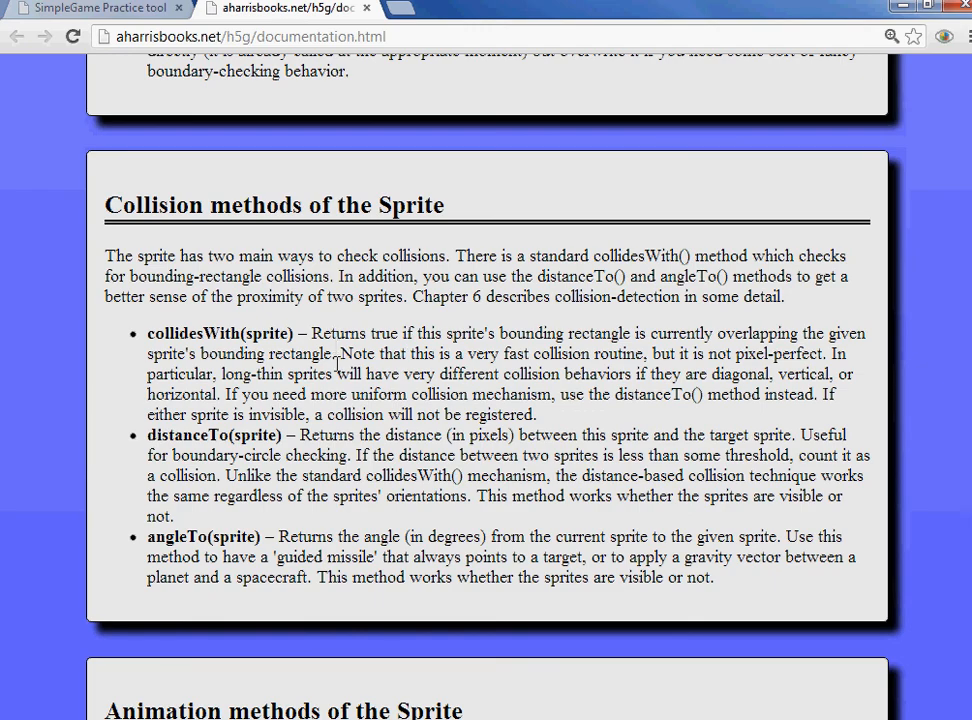
pyautogui.scroll(-3)
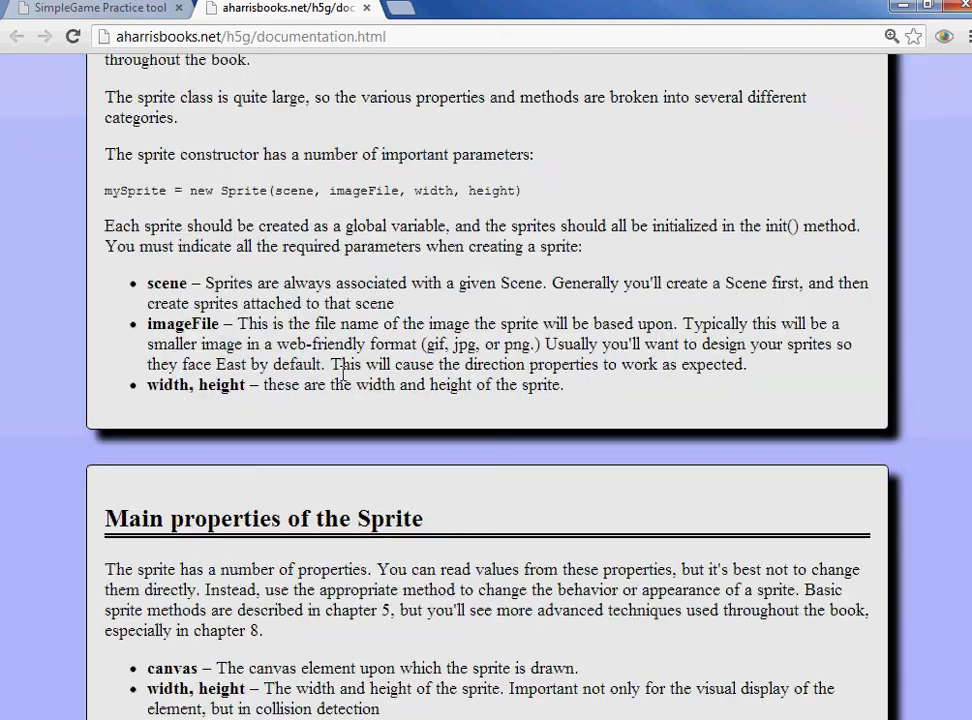
pyautogui.click(100, 8)
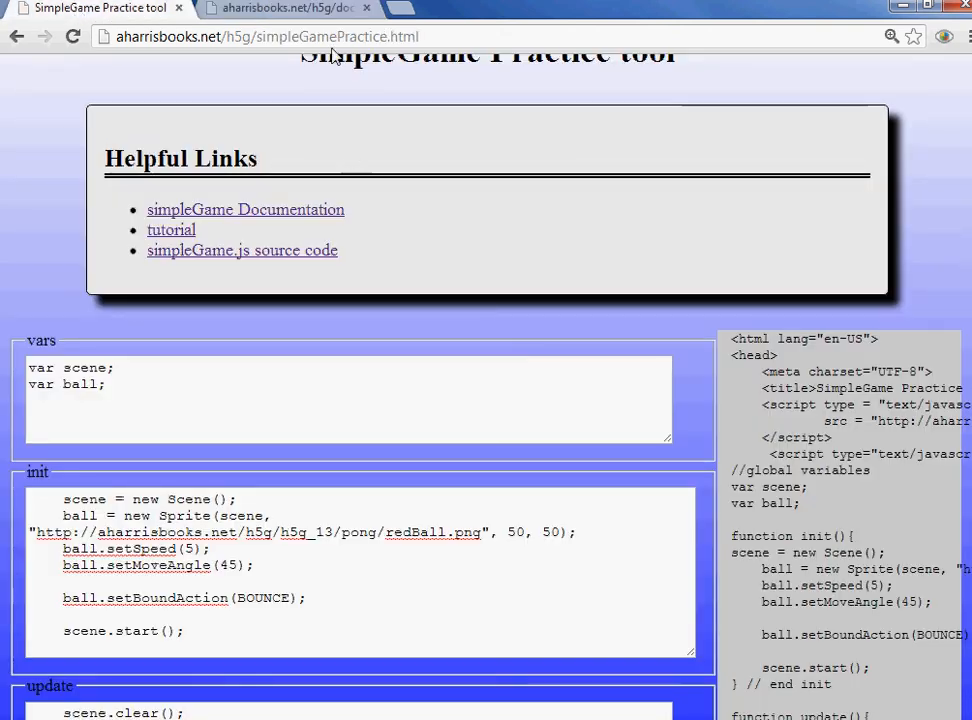
pyautogui.moveTo(404, 12)
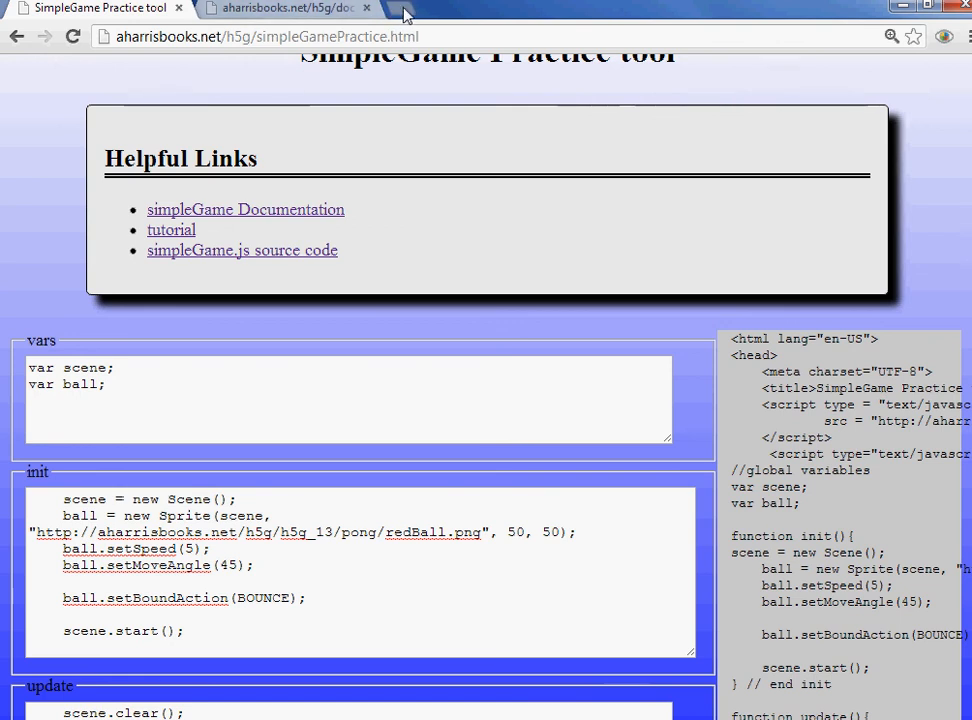
# Search Google Images for emu in a new tab and open the close-up emu photo.
pyautogui.click(404, 12)
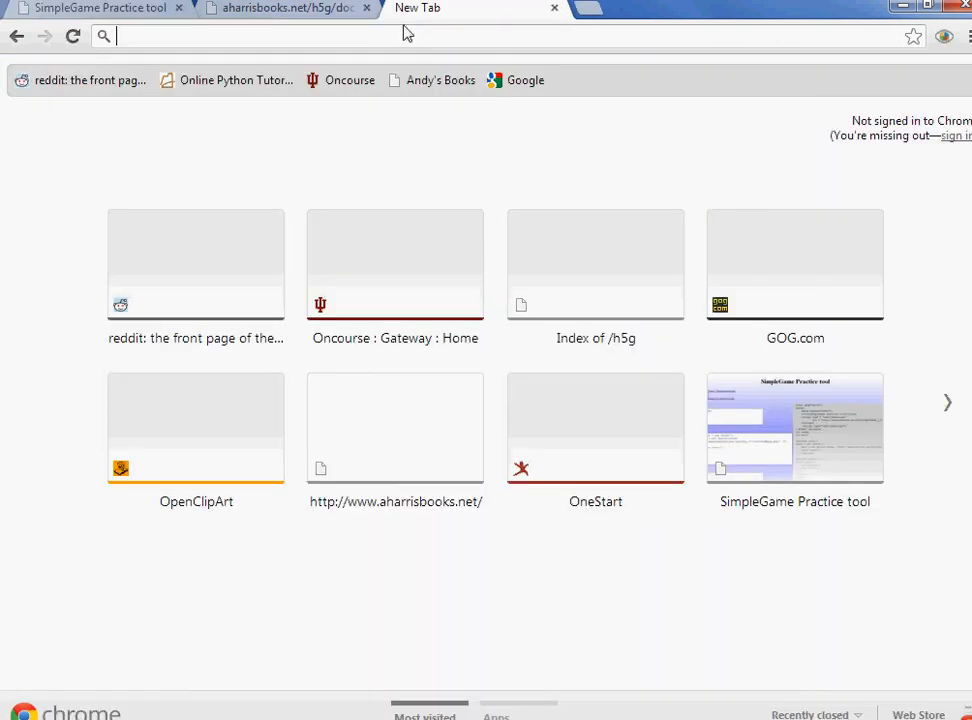
pyautogui.write('eme')
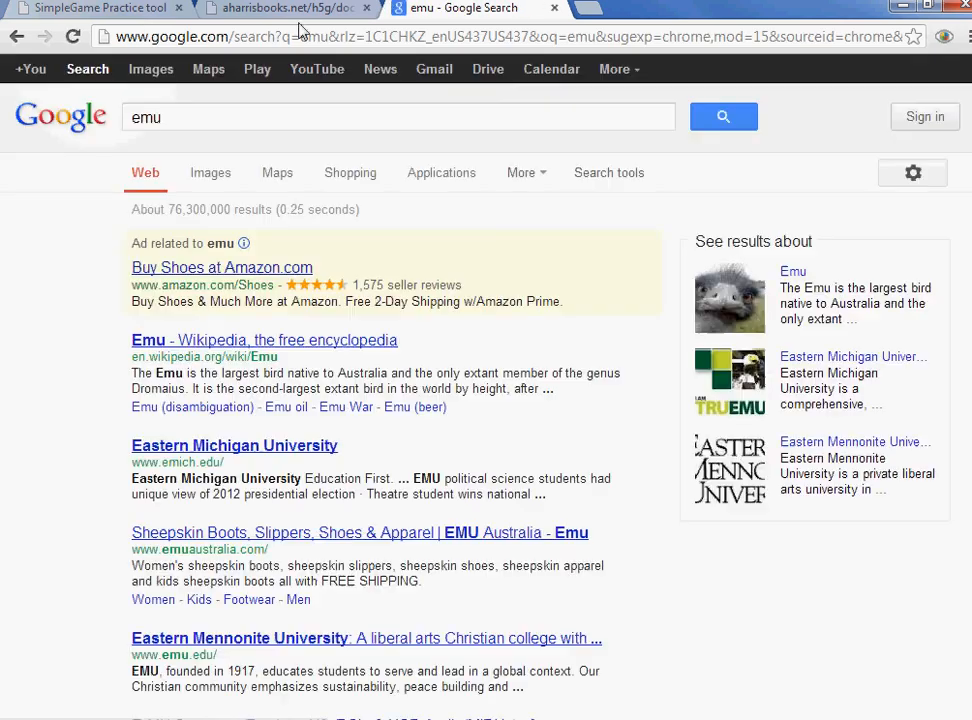
pyautogui.click(210, 172)
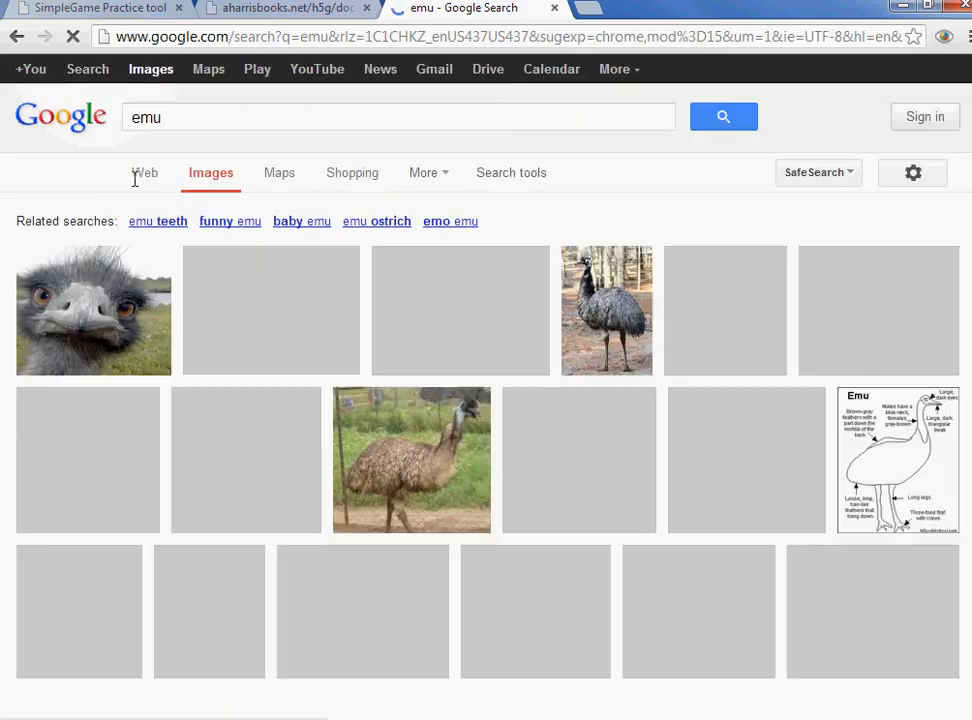
pyautogui.click(76, 316)
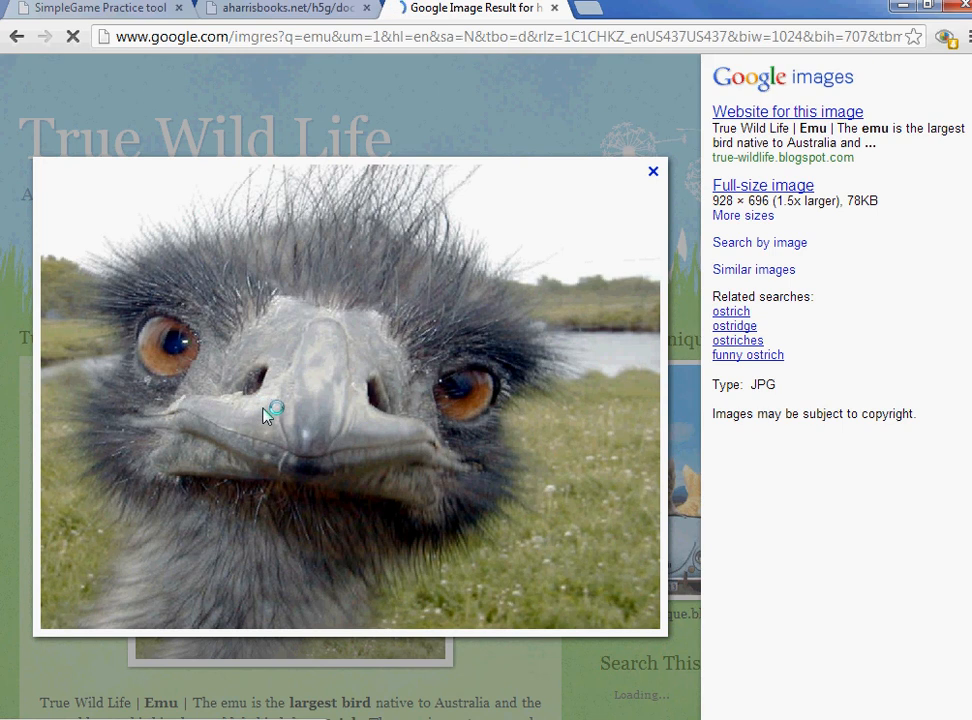
# Copy the emu photo's image address and return to the practice tool.
pyautogui.rightClick(270, 412)
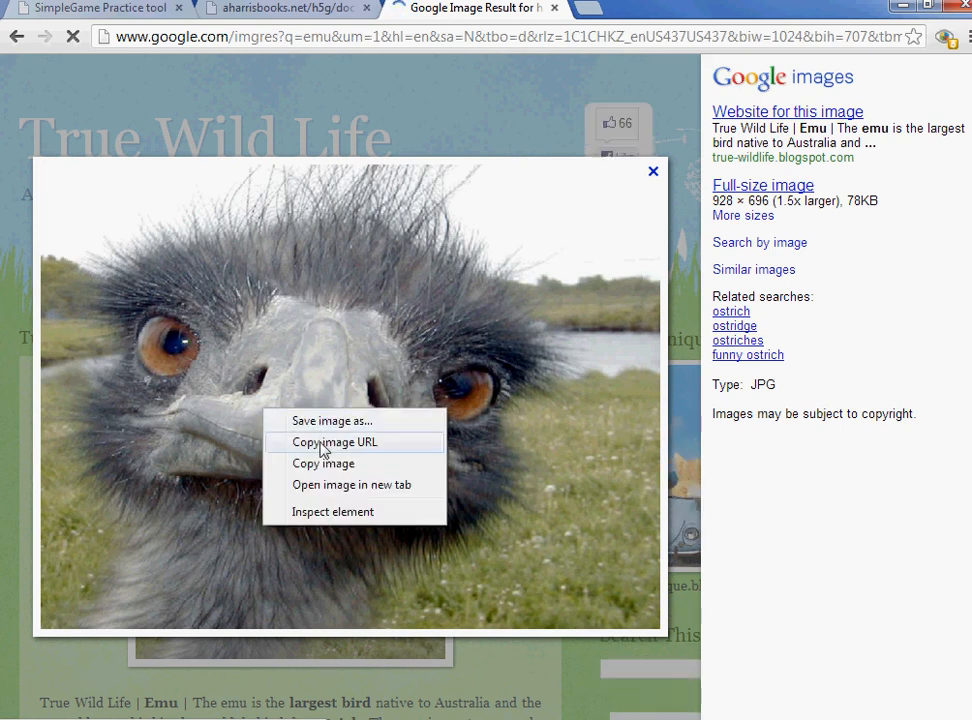
pyautogui.click(334, 442)
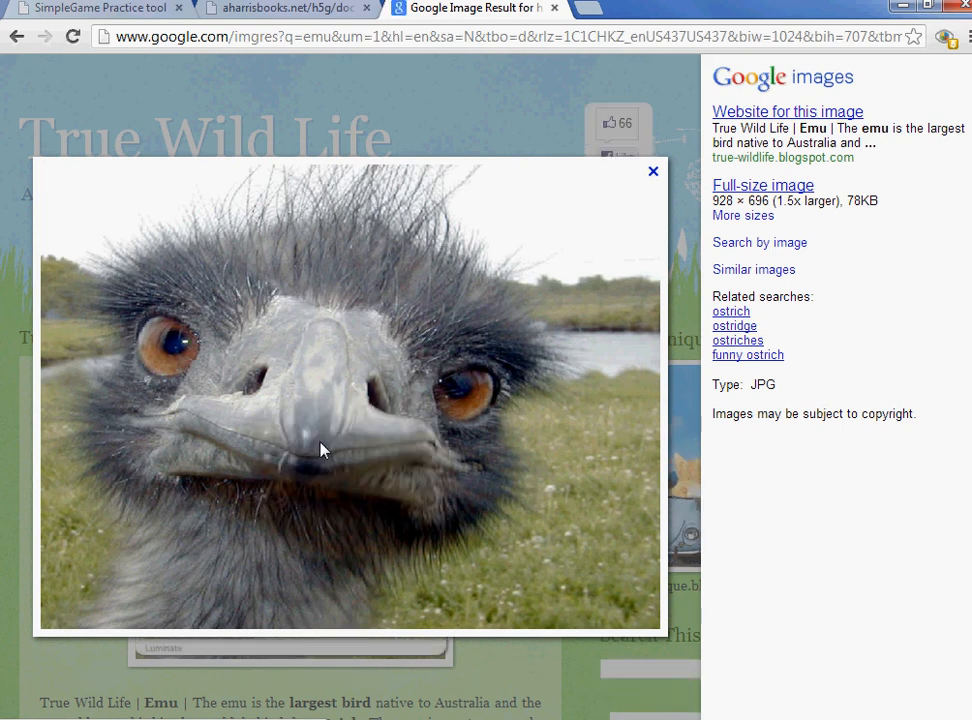
pyautogui.click(110, 8)
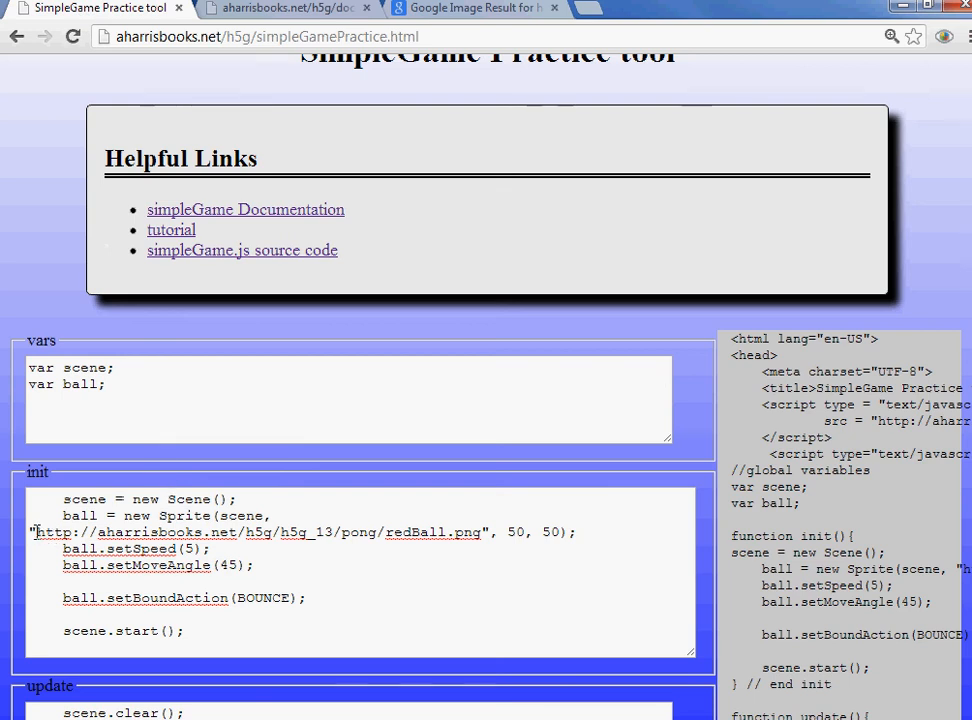
# Replace redBall.png with the emu image address and rename ball to bird in vars, init and update.
pyautogui.moveTo(36, 532); pyautogui.dragTo(484, 532)
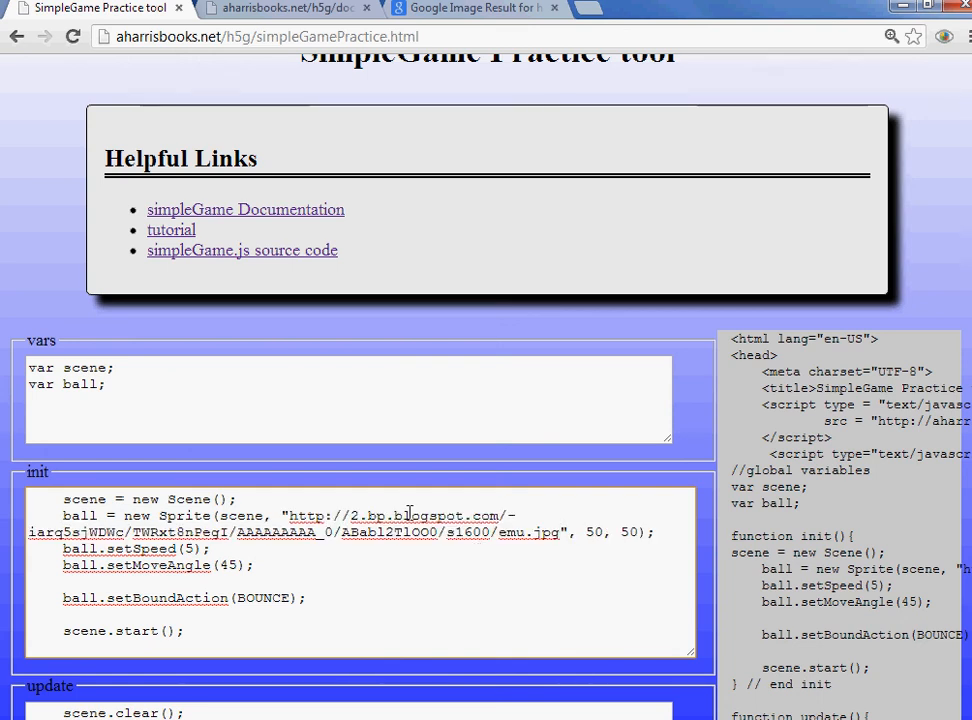
pyautogui.doubleClick(82, 384)
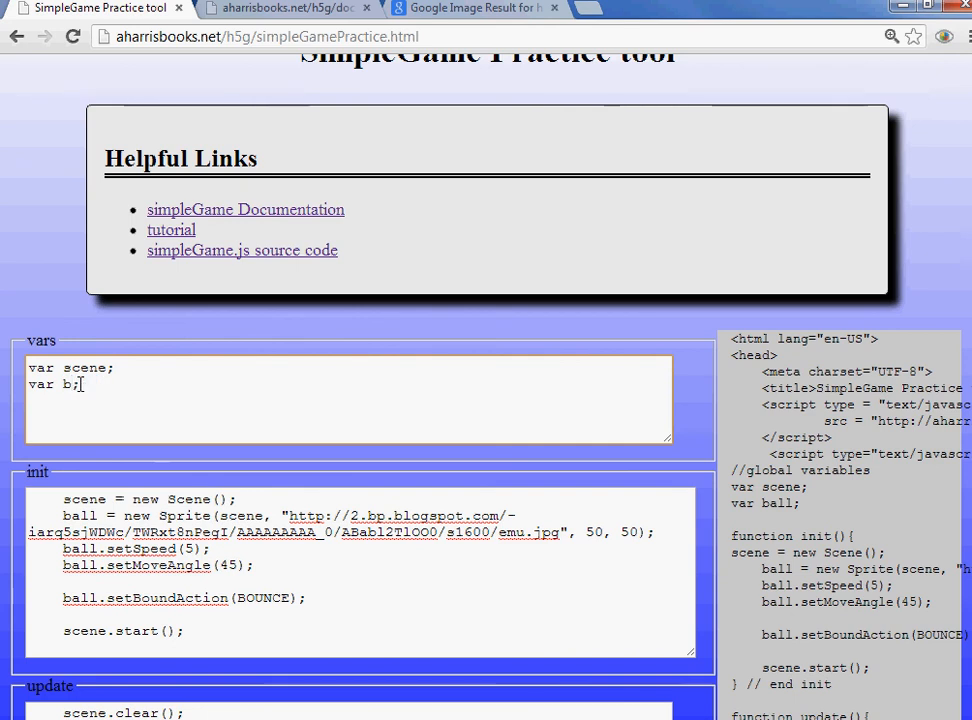
pyautogui.write('ird')
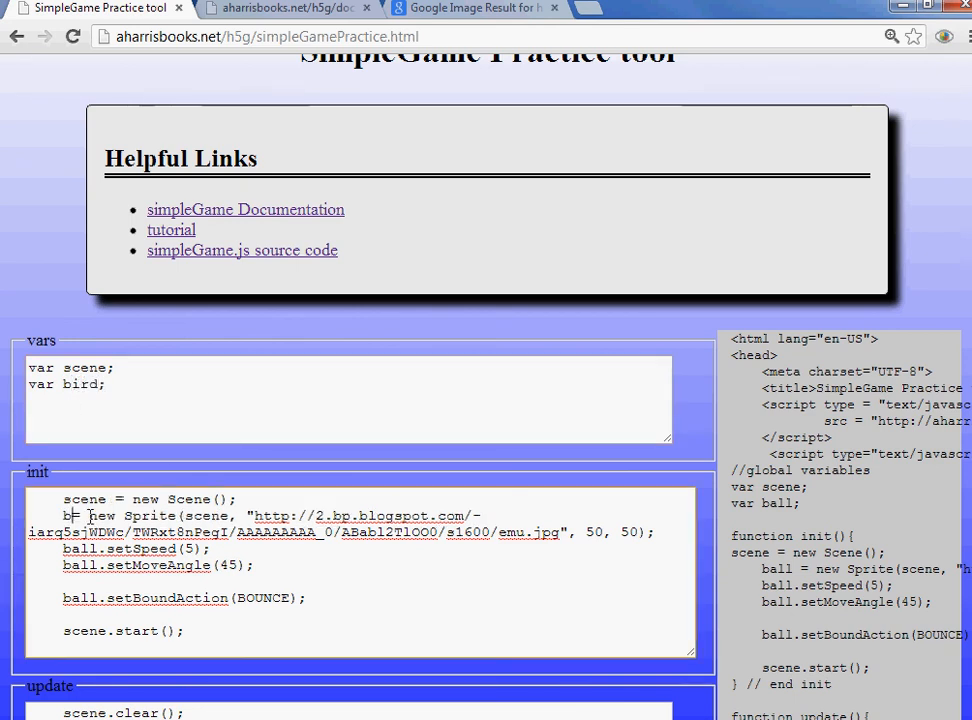
pyautogui.write('ird')
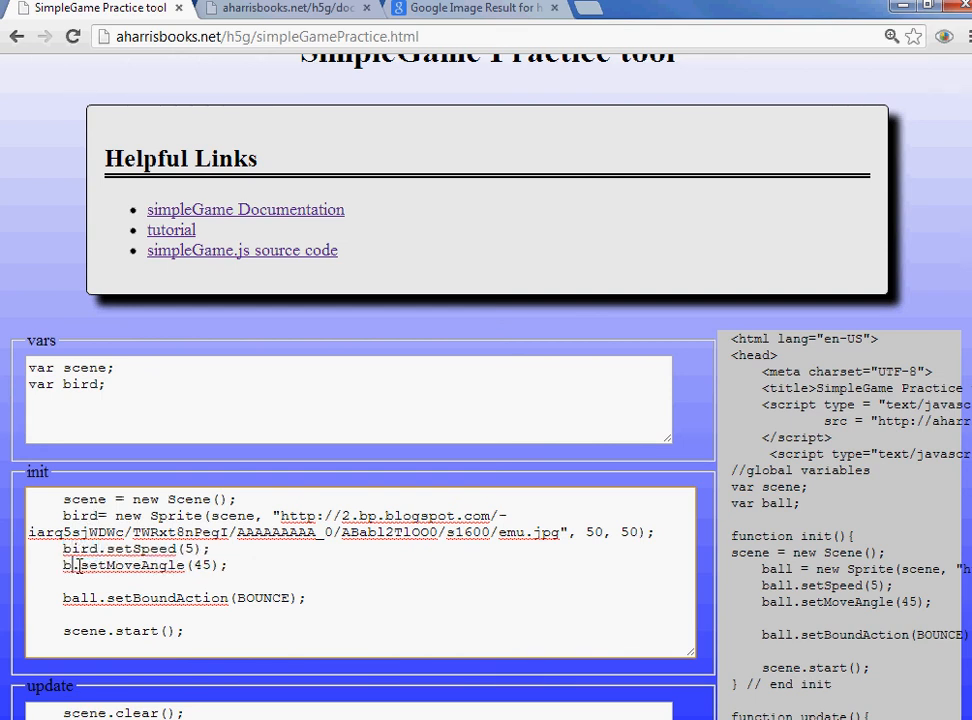
pyautogui.doubleClick(80, 598)
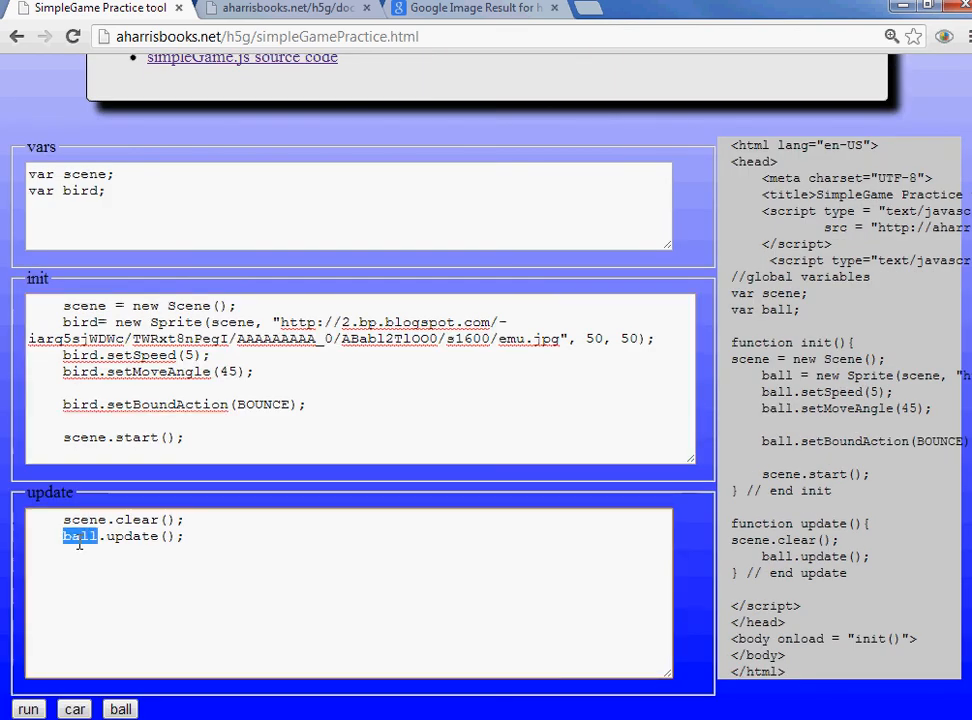
pyautogui.write('bird')
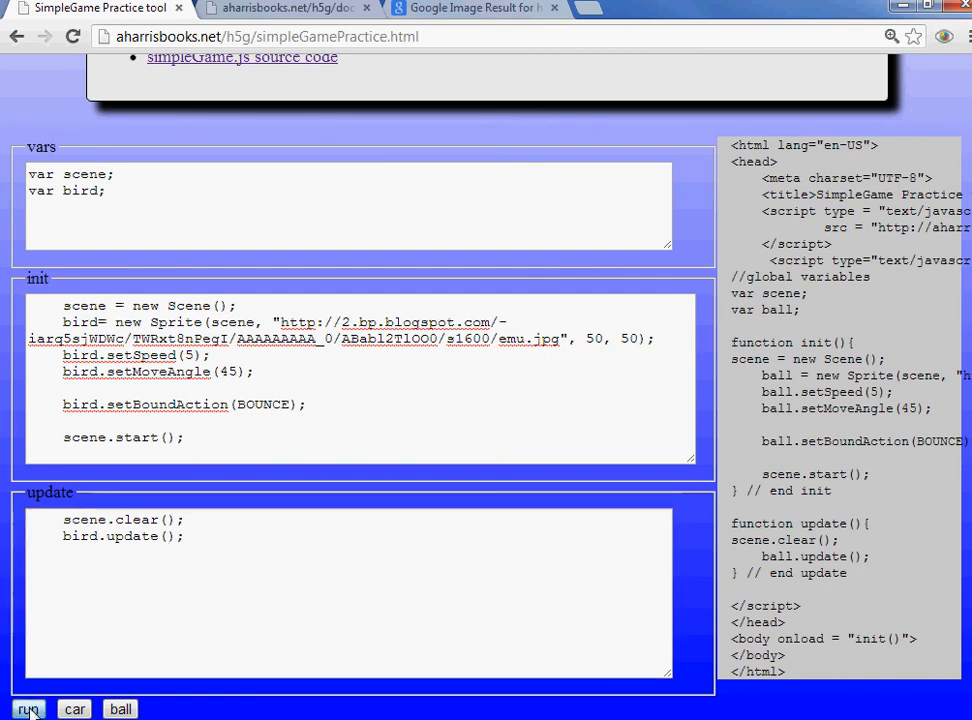
# Rebuild the generated HTML so it declares and uses the bird emu sprite.
pyautogui.click(28, 708)
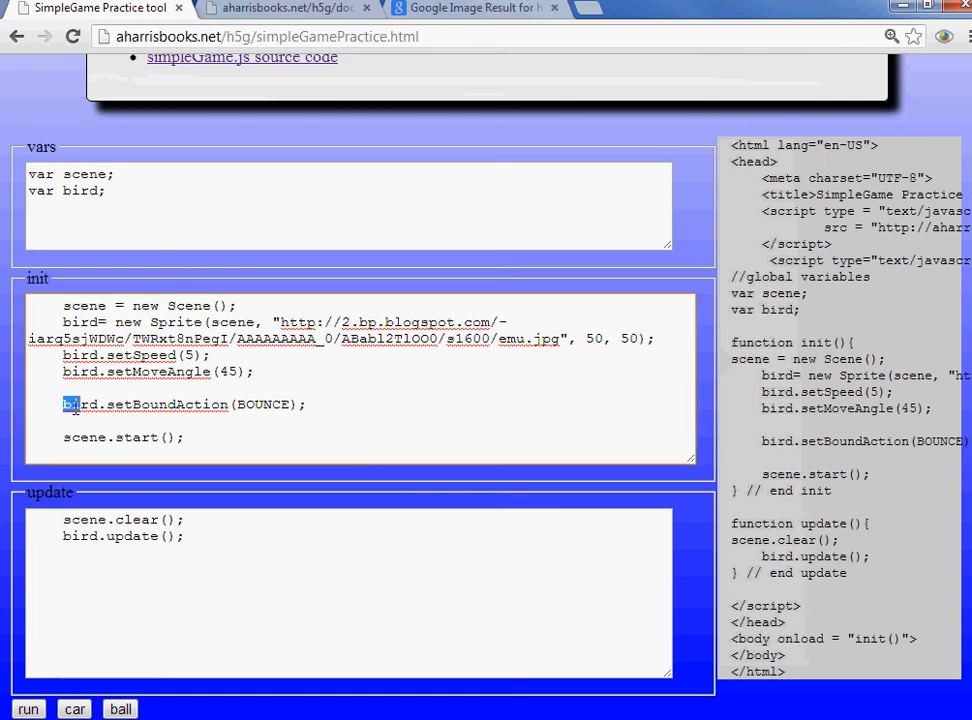
# Remove the bird's BOUNCE boundary line and run the 150-by-150 emu sketch in a popup.
pyautogui.press('Delete')
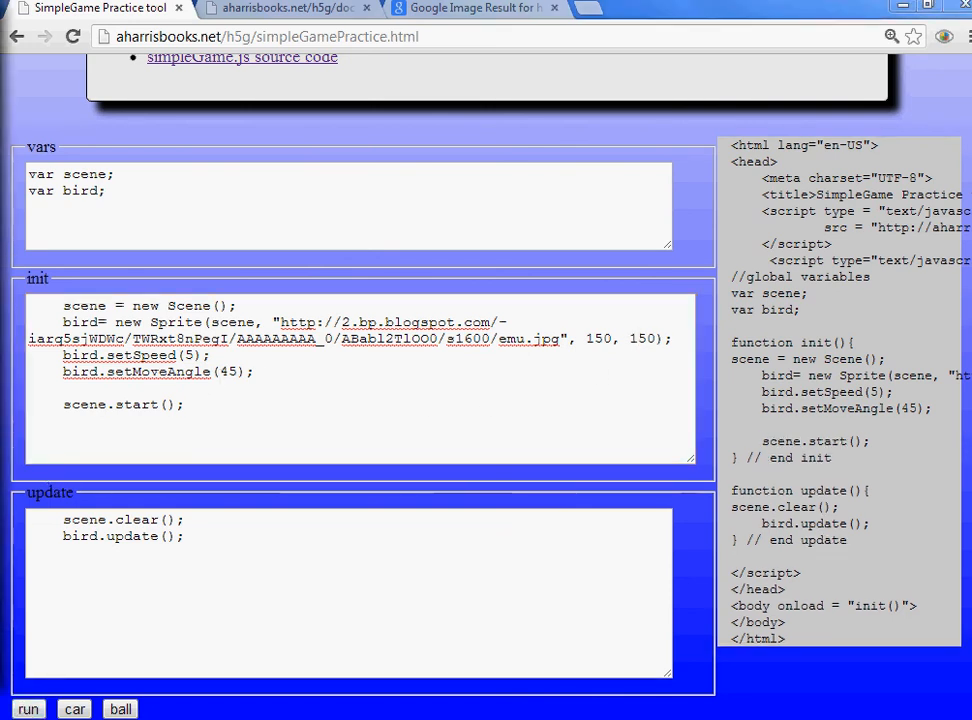
pyautogui.click(28, 708)
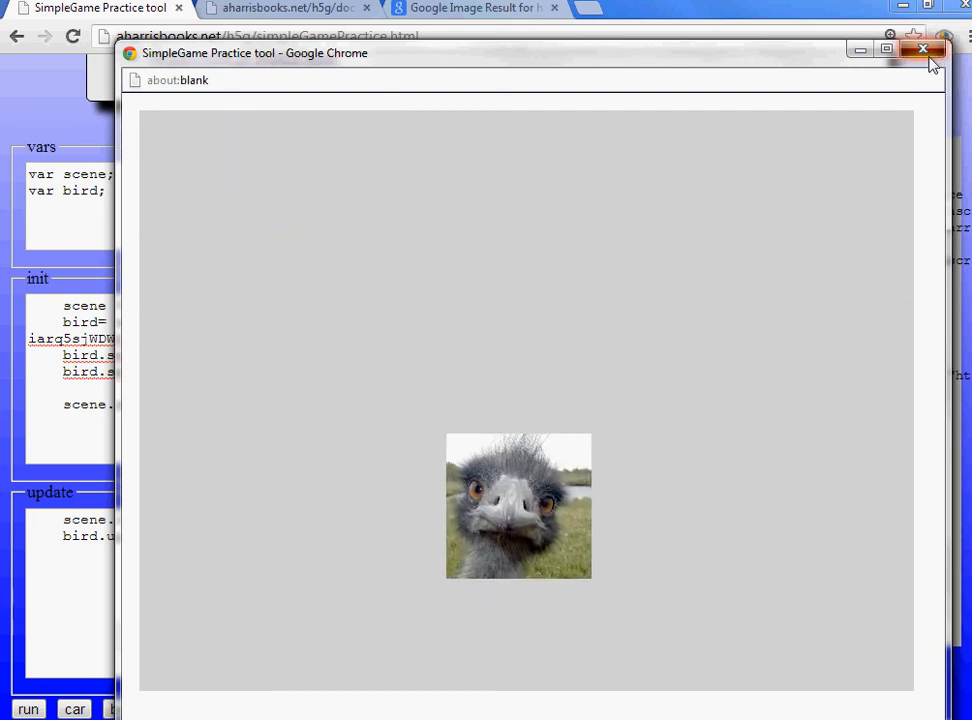
# Close the emu popup and bring the car example's arrow-key speed code into view.
pyautogui.click(896, 52)
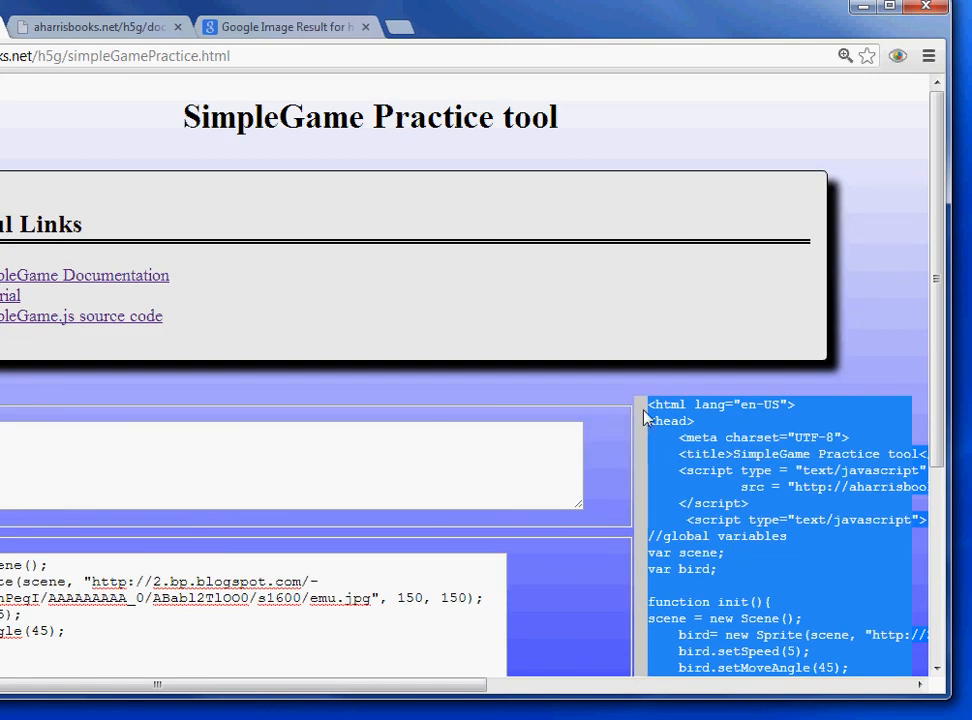
pyautogui.scroll(-3)
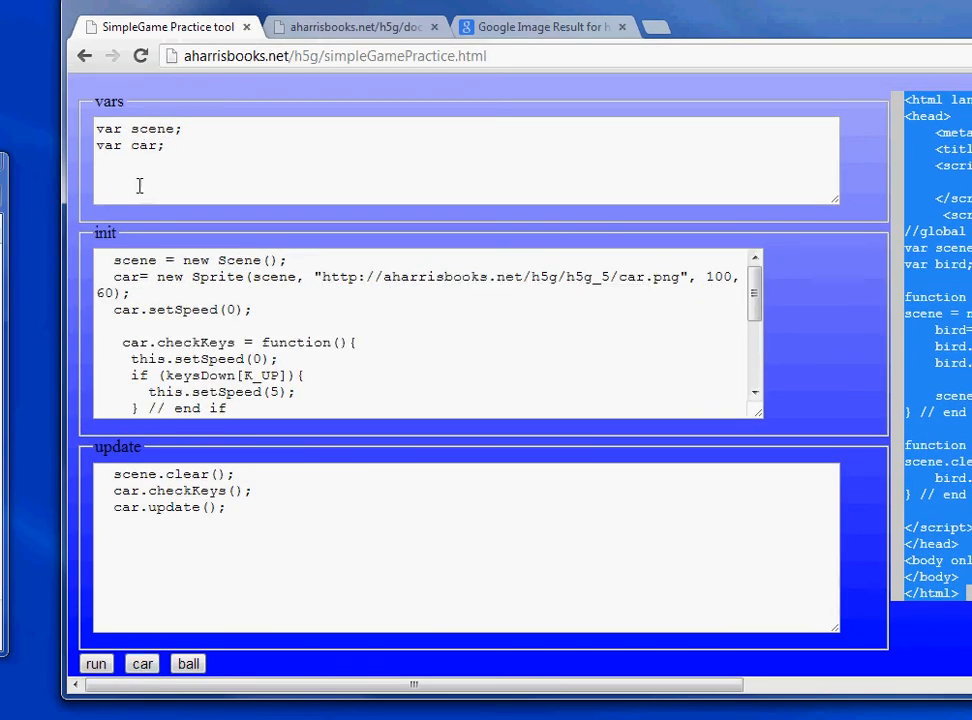
# Generate the car sketch's page code and run it so the green car shows in a popup.
pyautogui.click(96, 664)
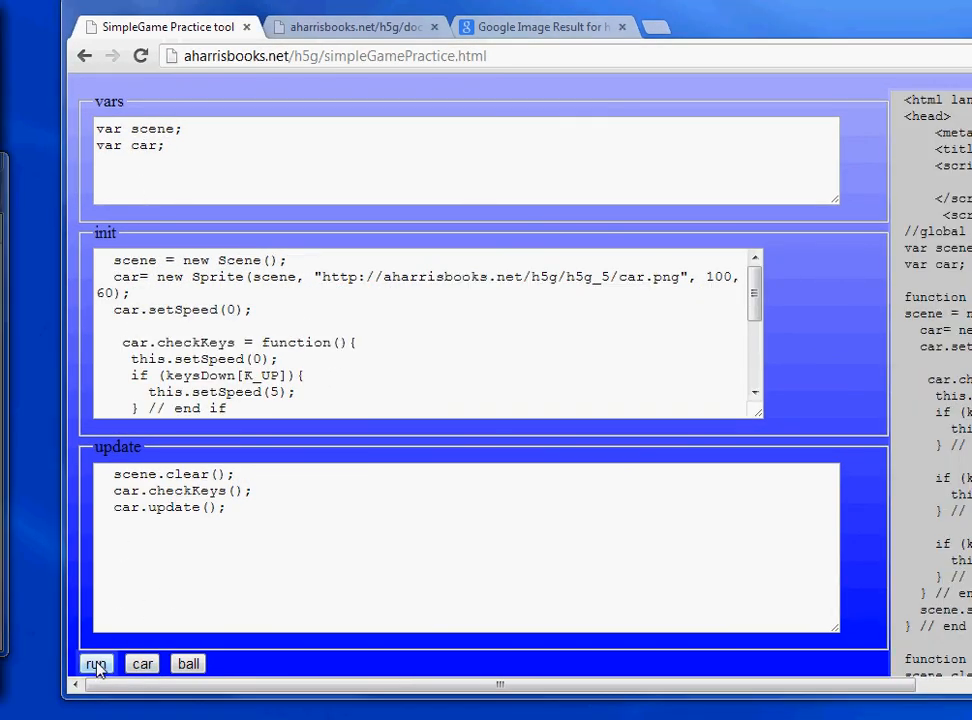
pyautogui.click(96, 664)
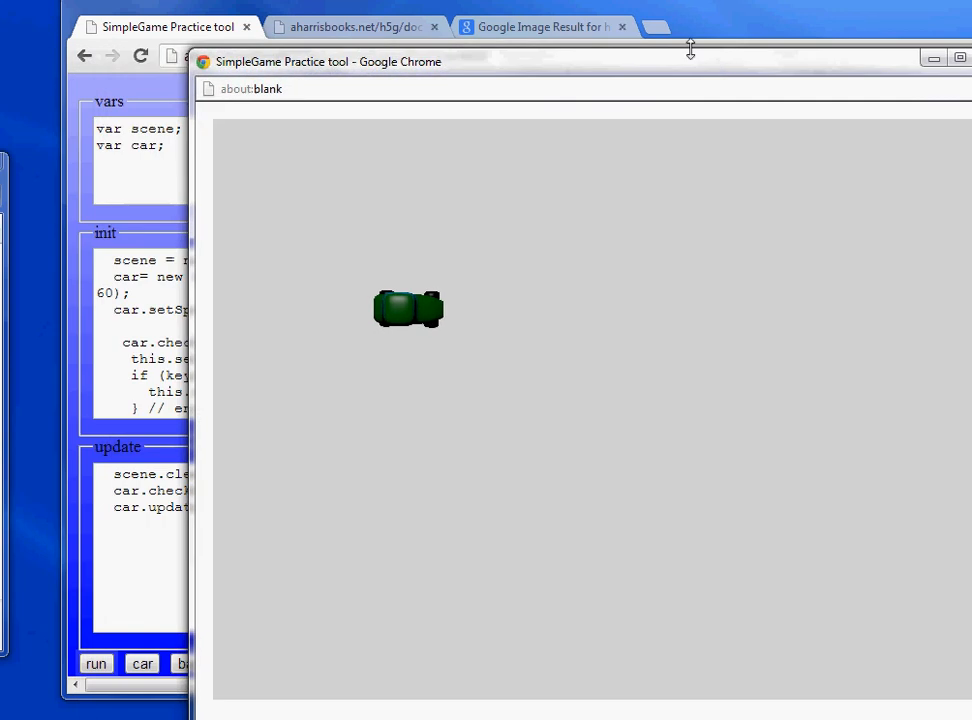